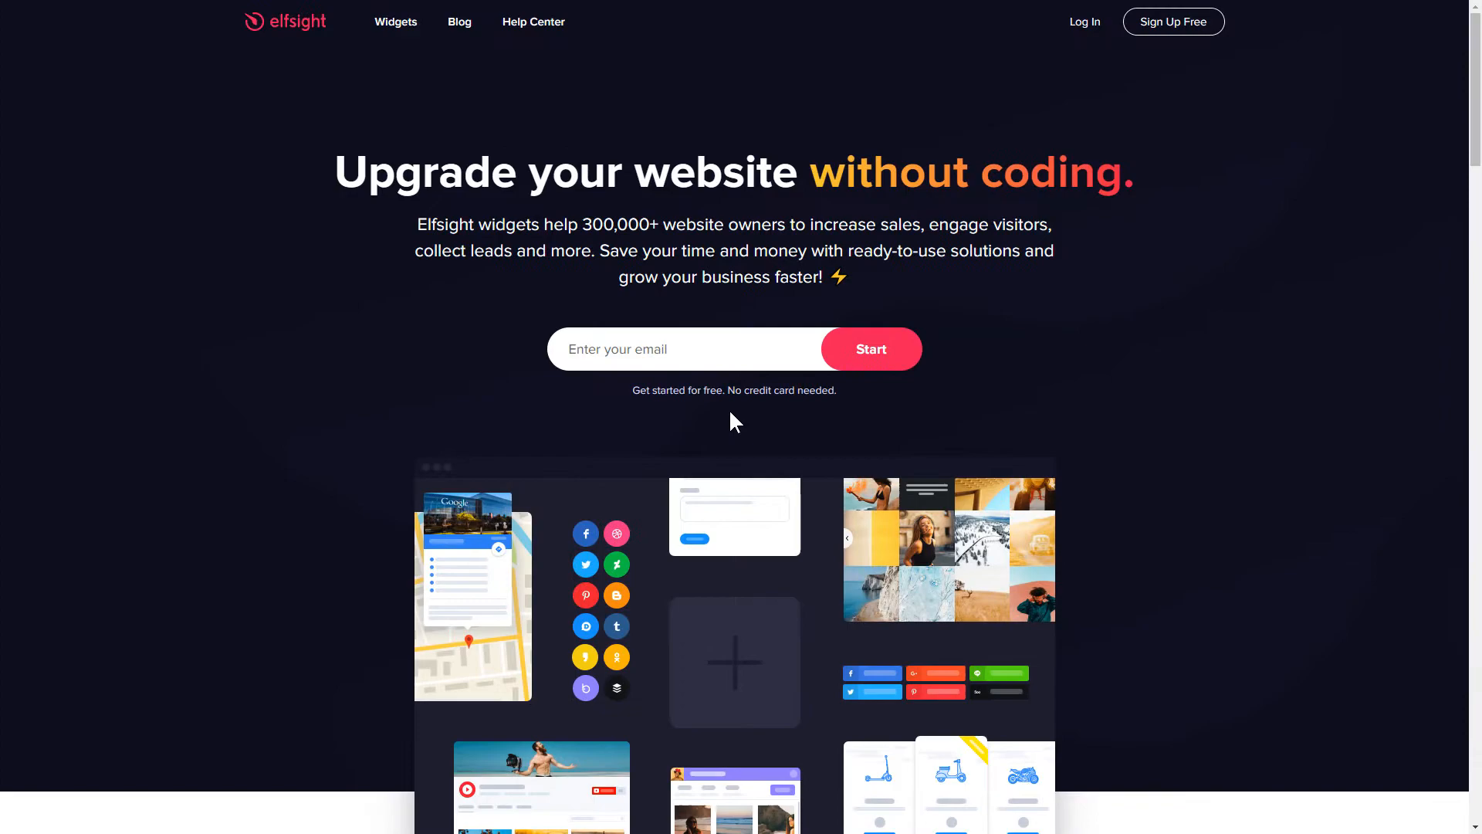
mouse_move(396, 44)
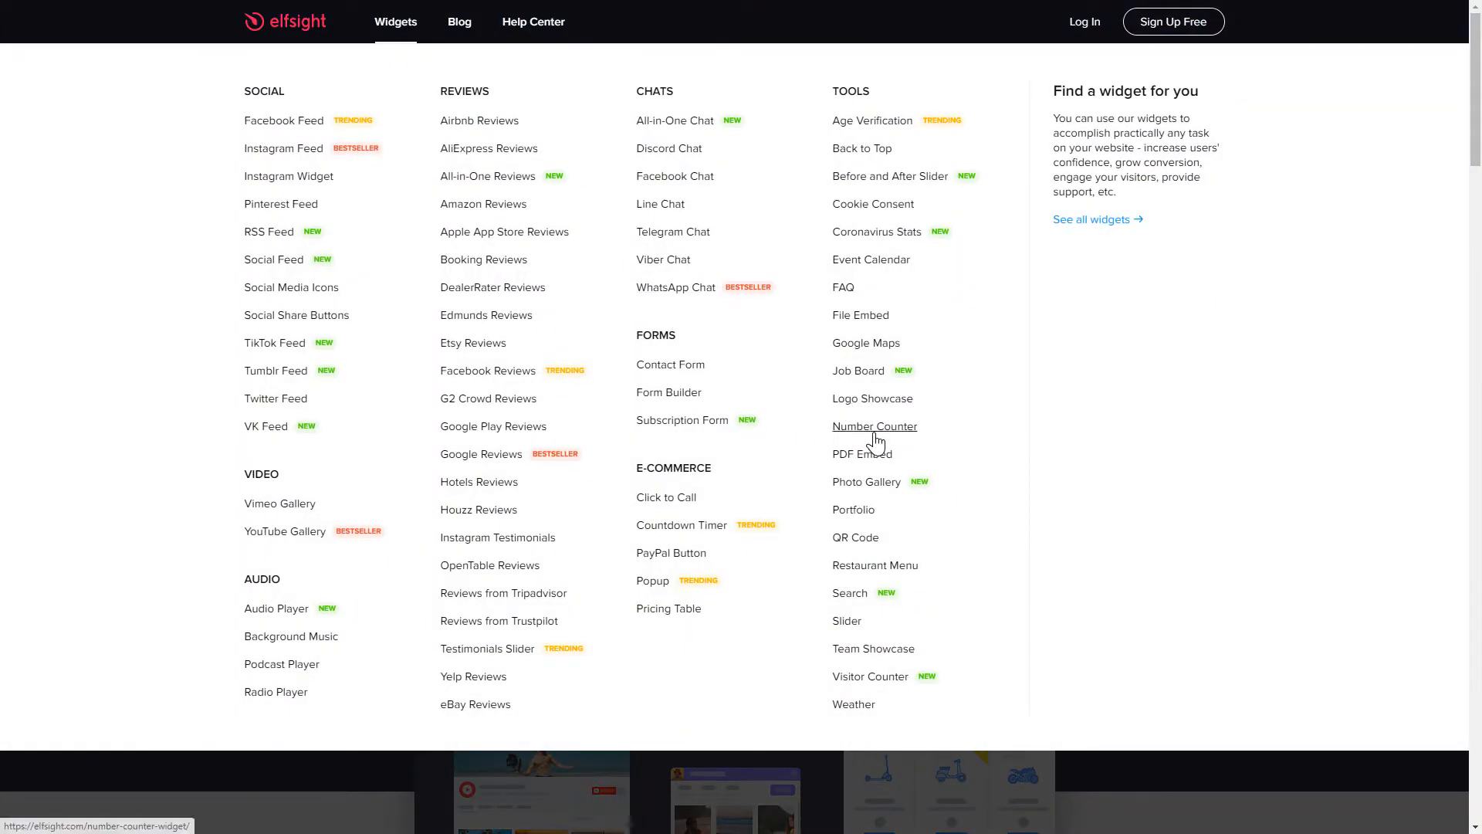
Open the Number Counter widget page and launch its Try demo builder
click(874, 426)
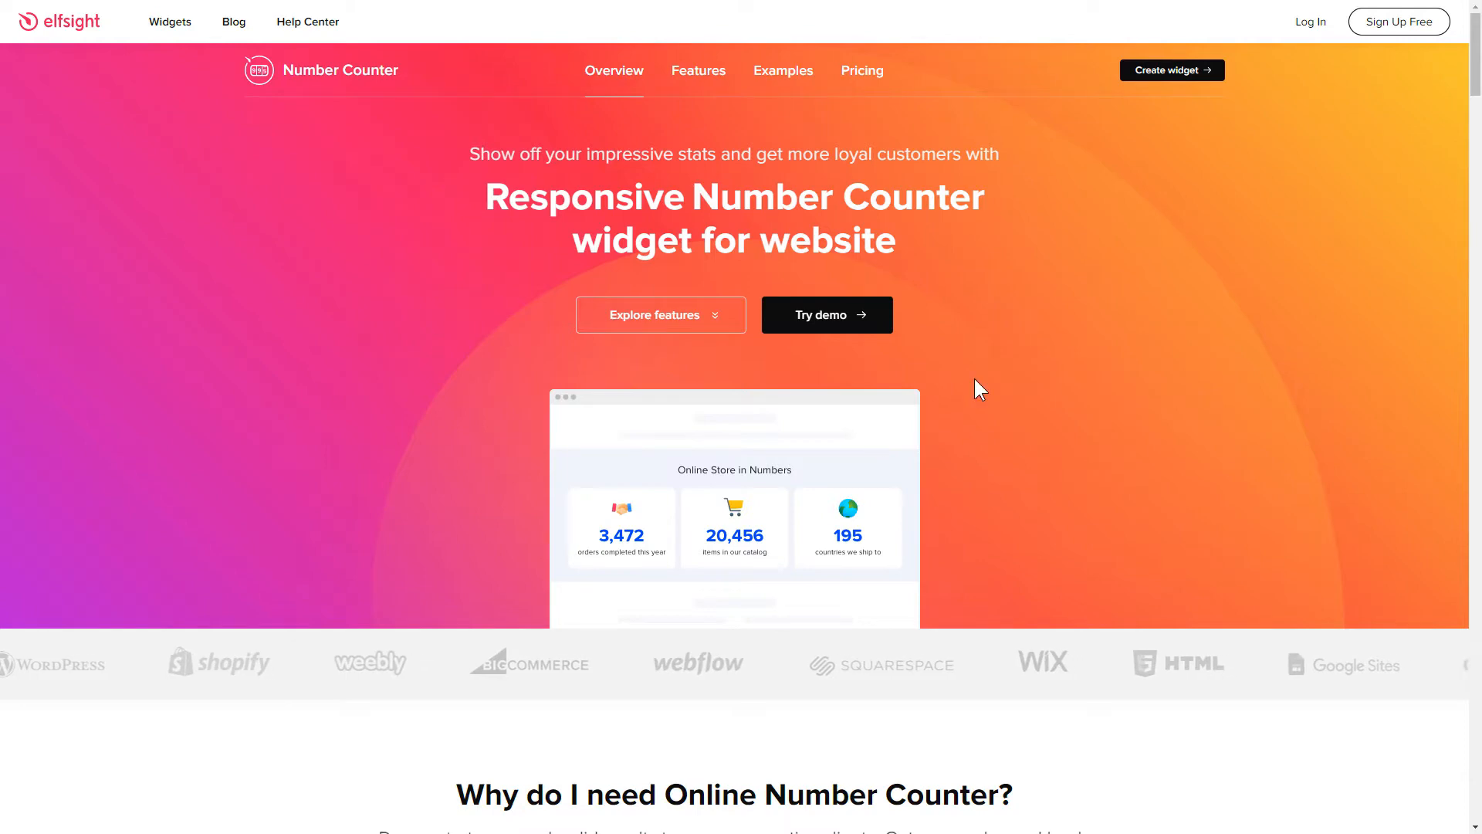
click(1171, 70)
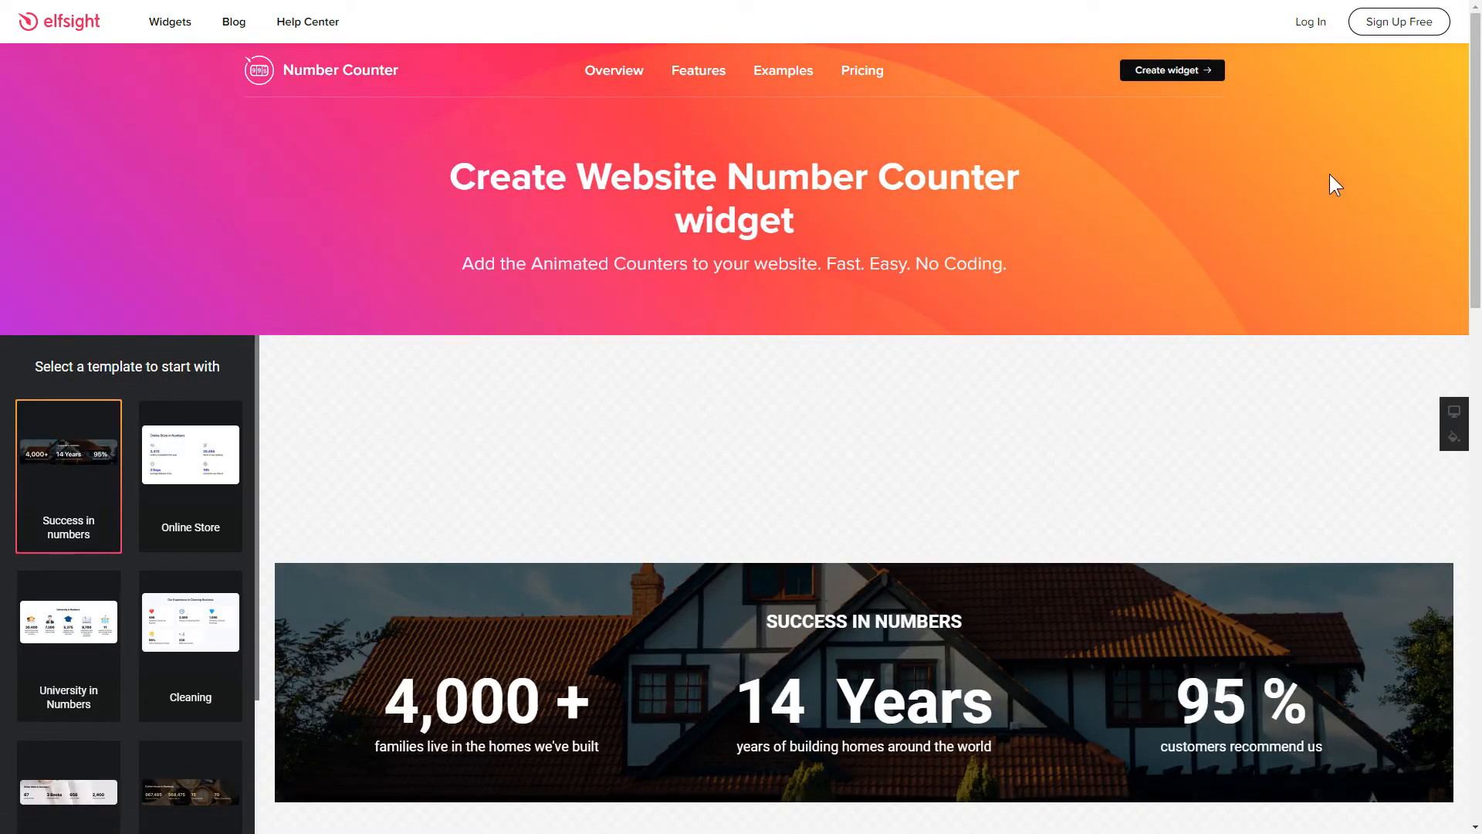
Preview the University in Numbers and Coffee House templates, then continue with Success in Numbers
scroll(down, 3)
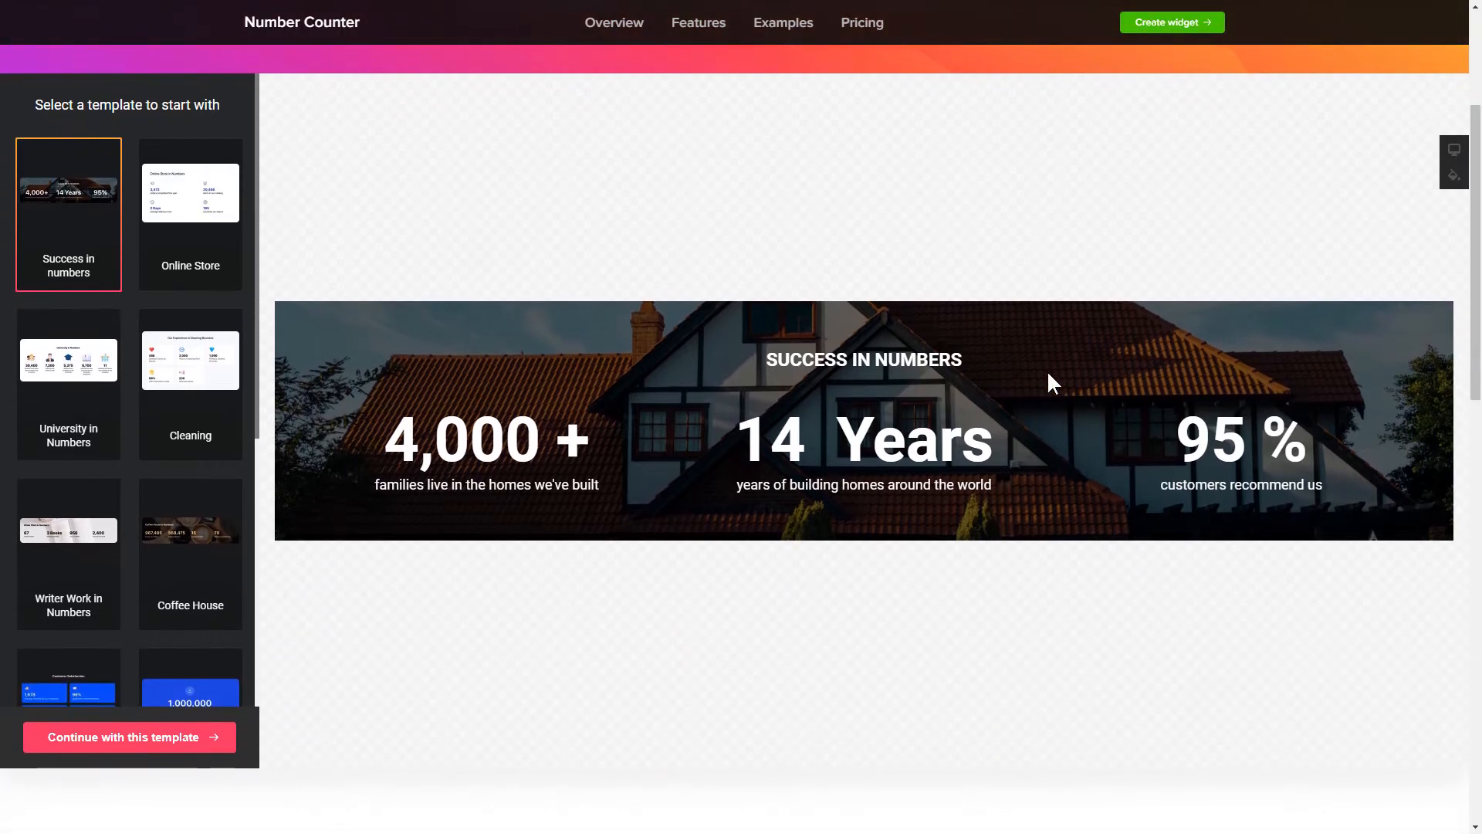
click(69, 384)
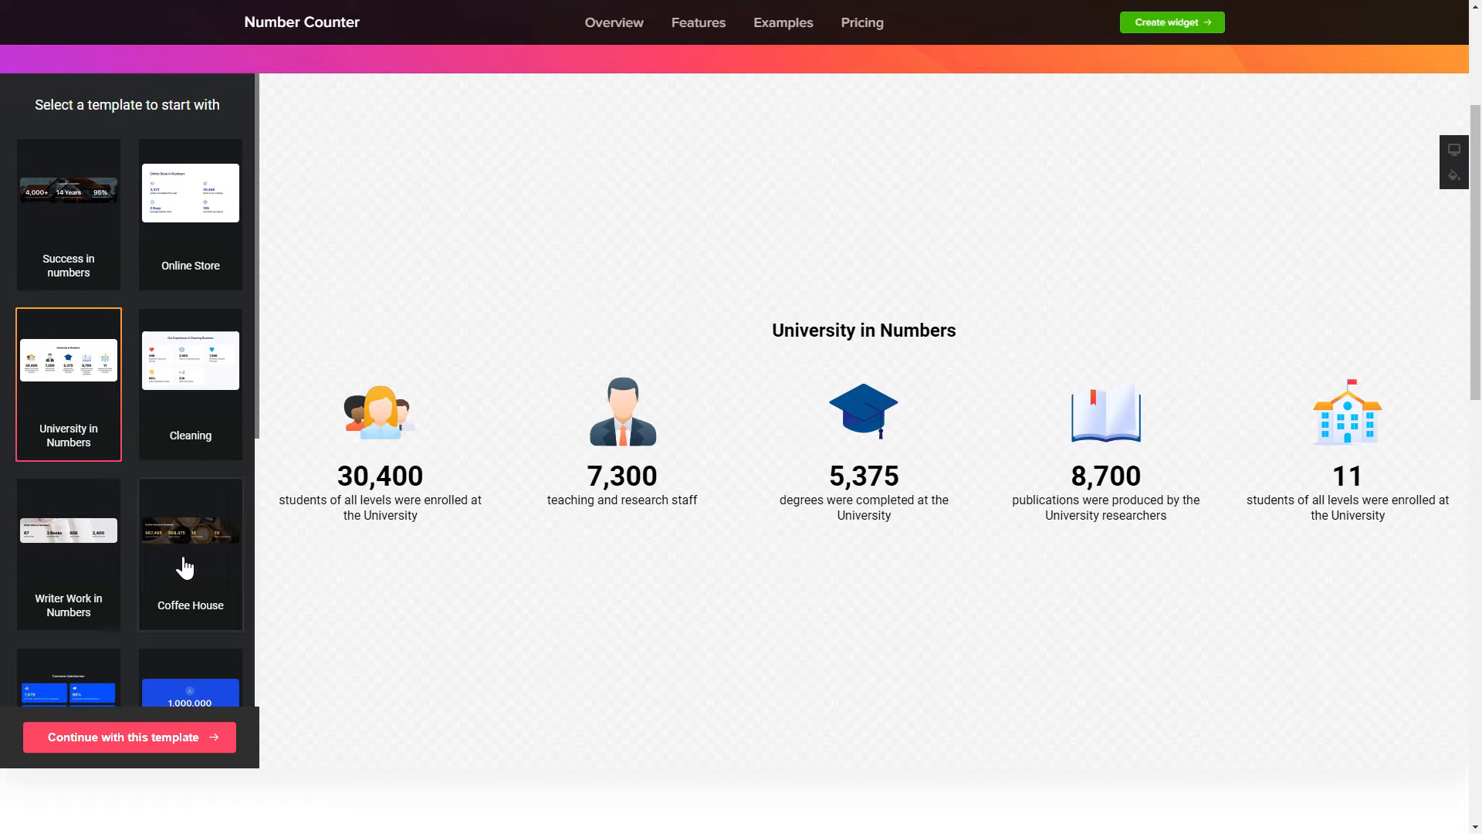
click(190, 554)
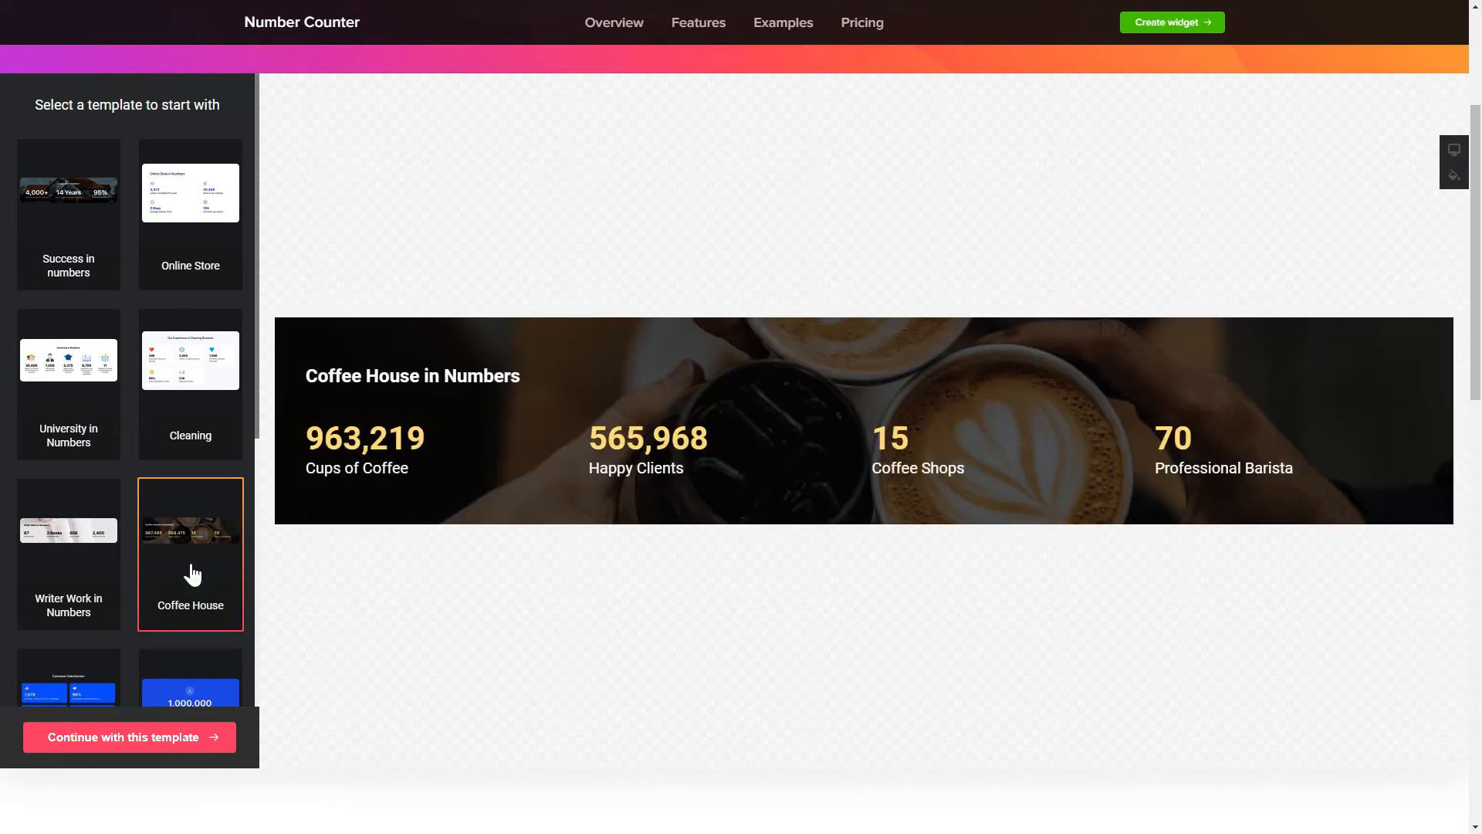
click(68, 215)
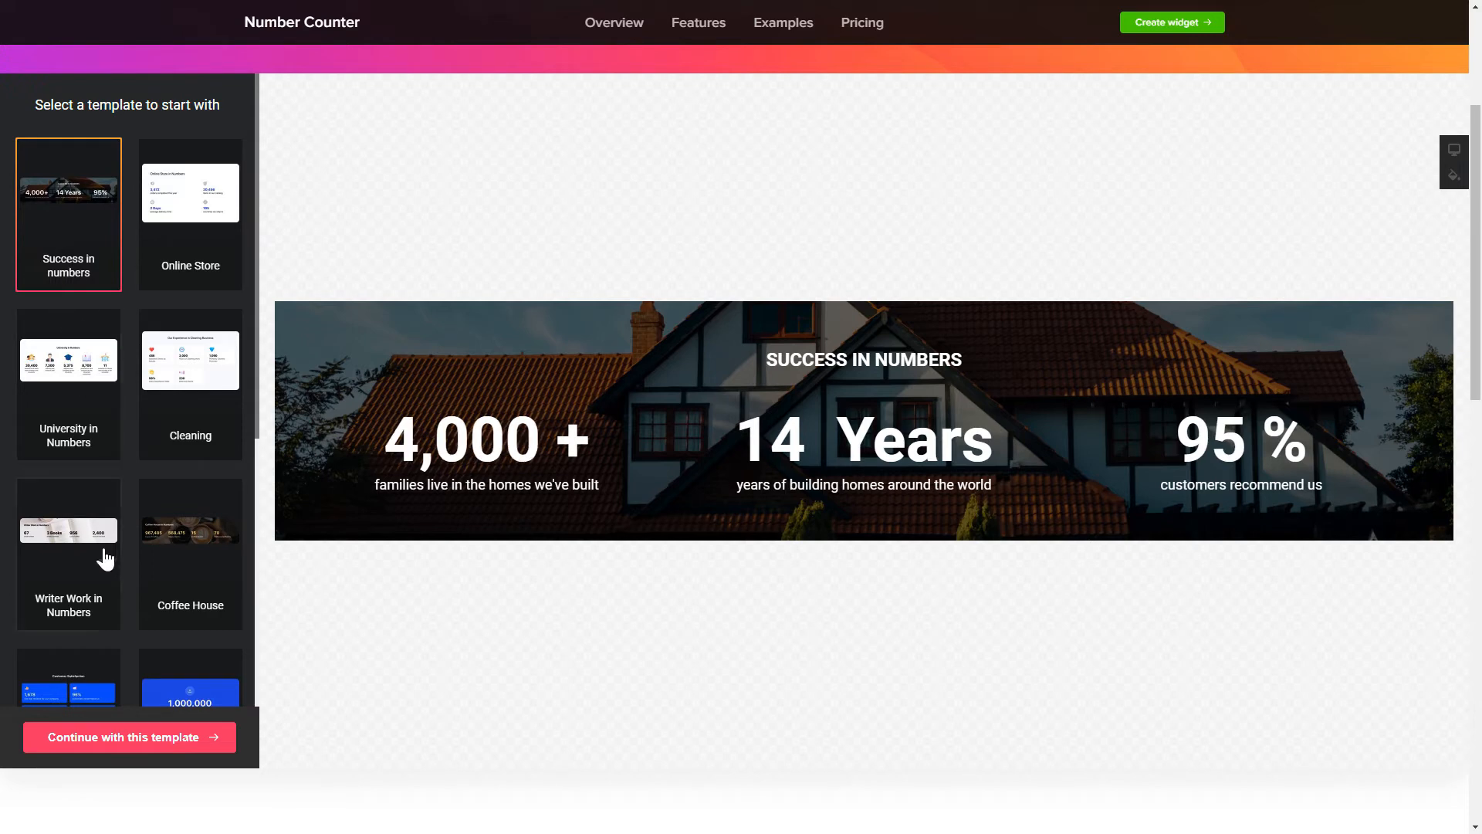
click(129, 737)
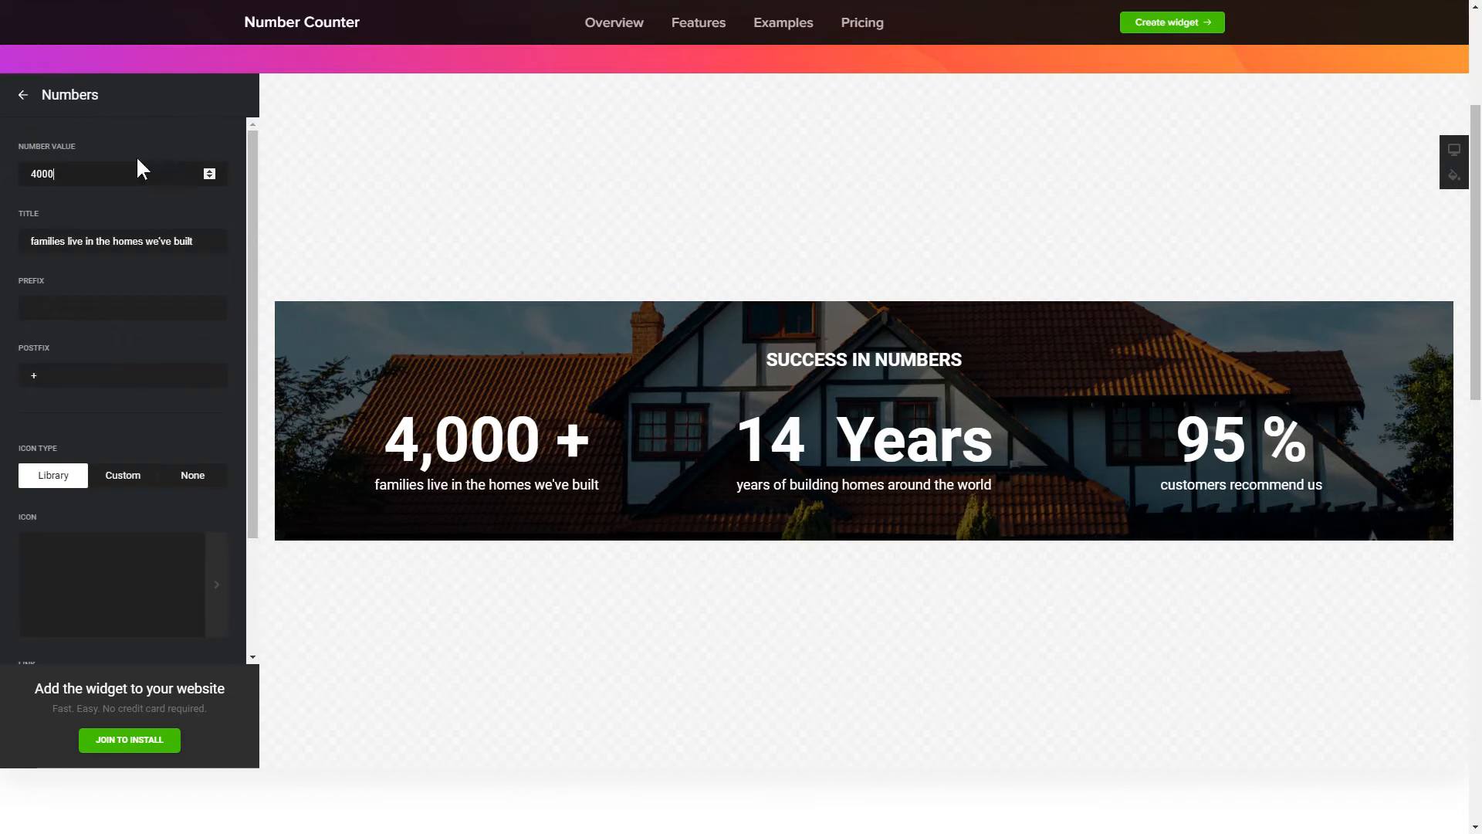
Review the counter list, Layout, Settings and Style tabs, then start adding the widget to a website
click(23, 95)
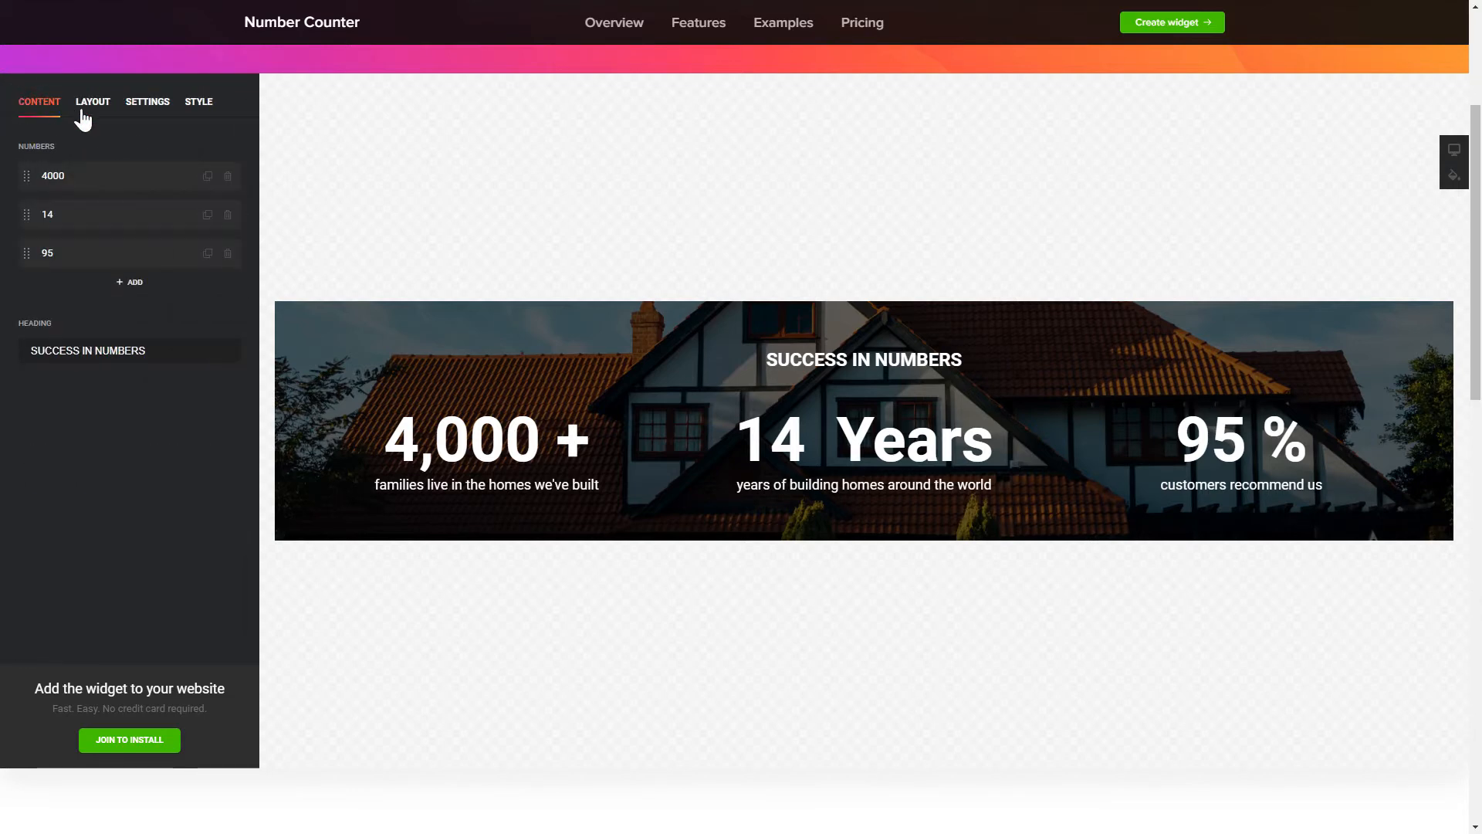
click(92, 101)
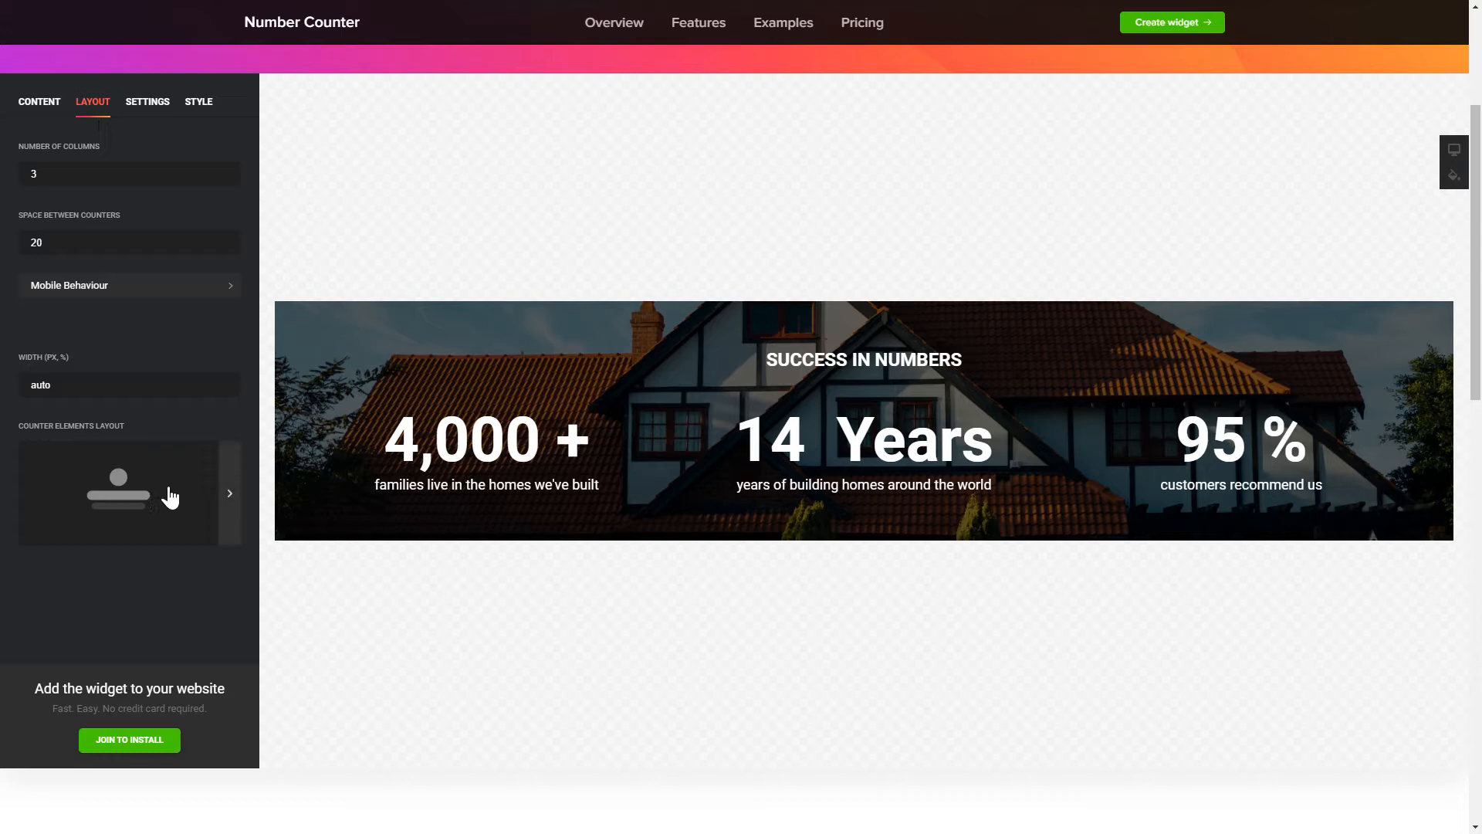
click(229, 493)
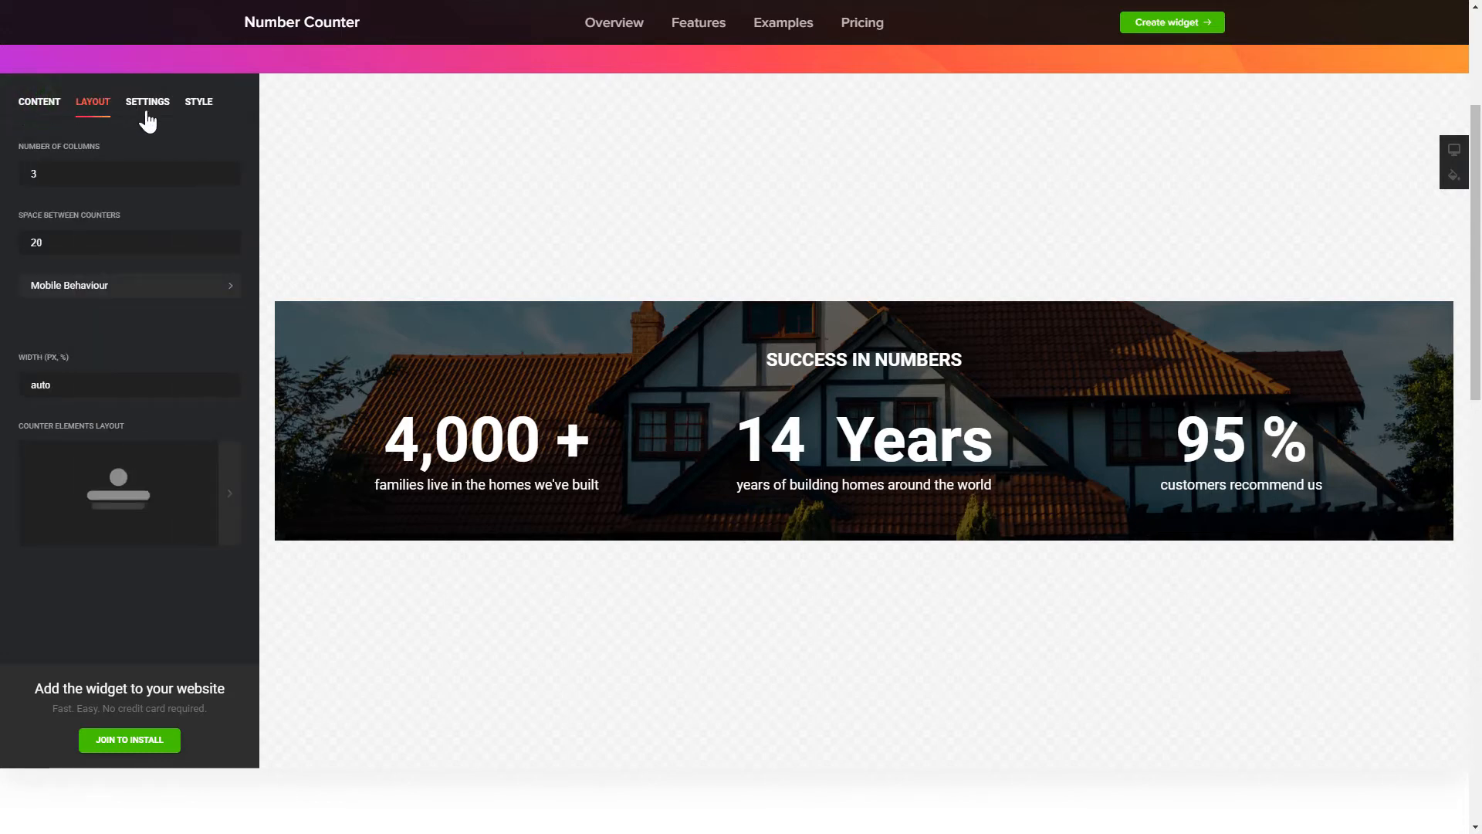
click(147, 101)
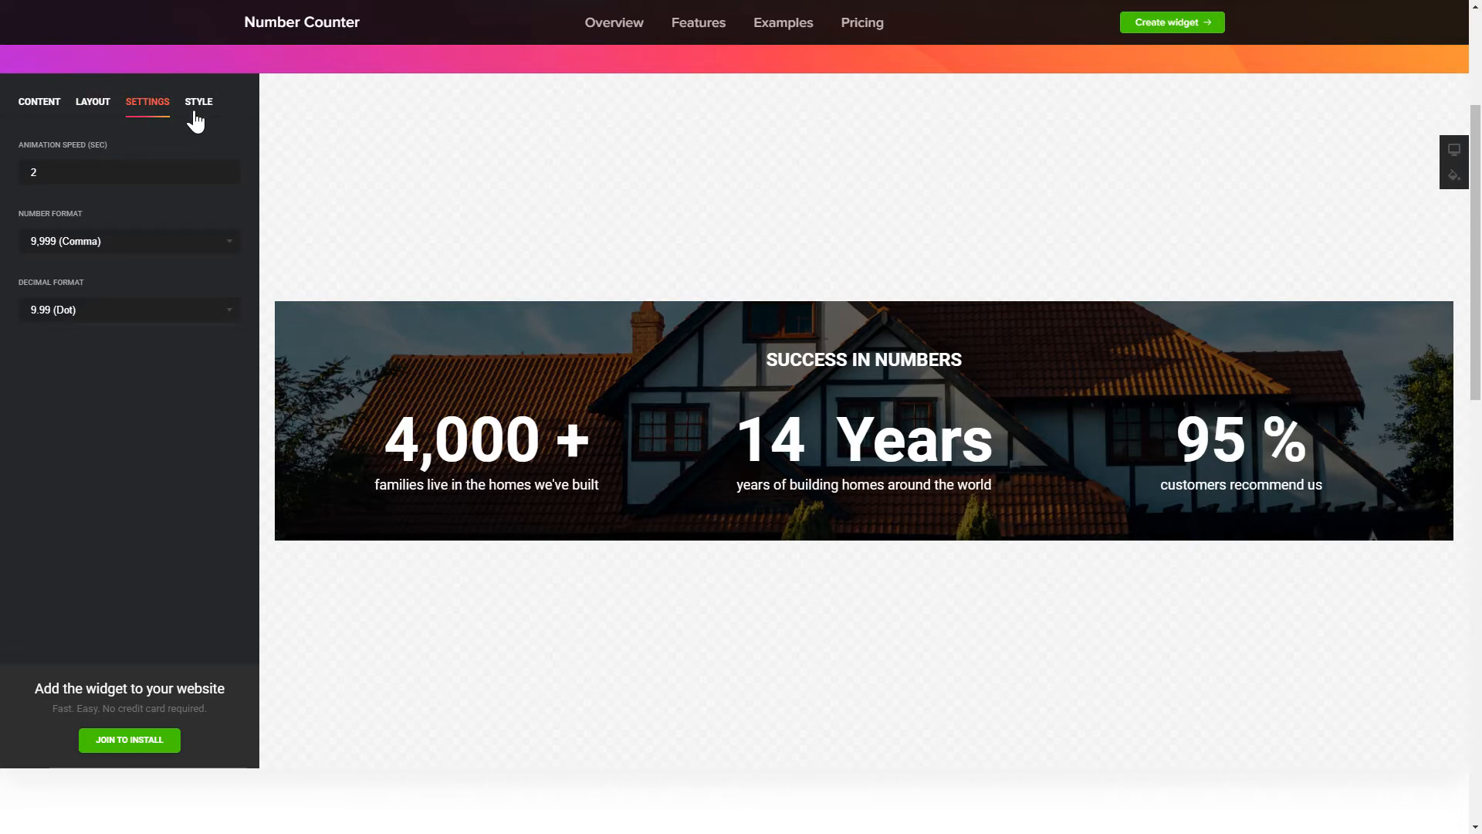
click(199, 101)
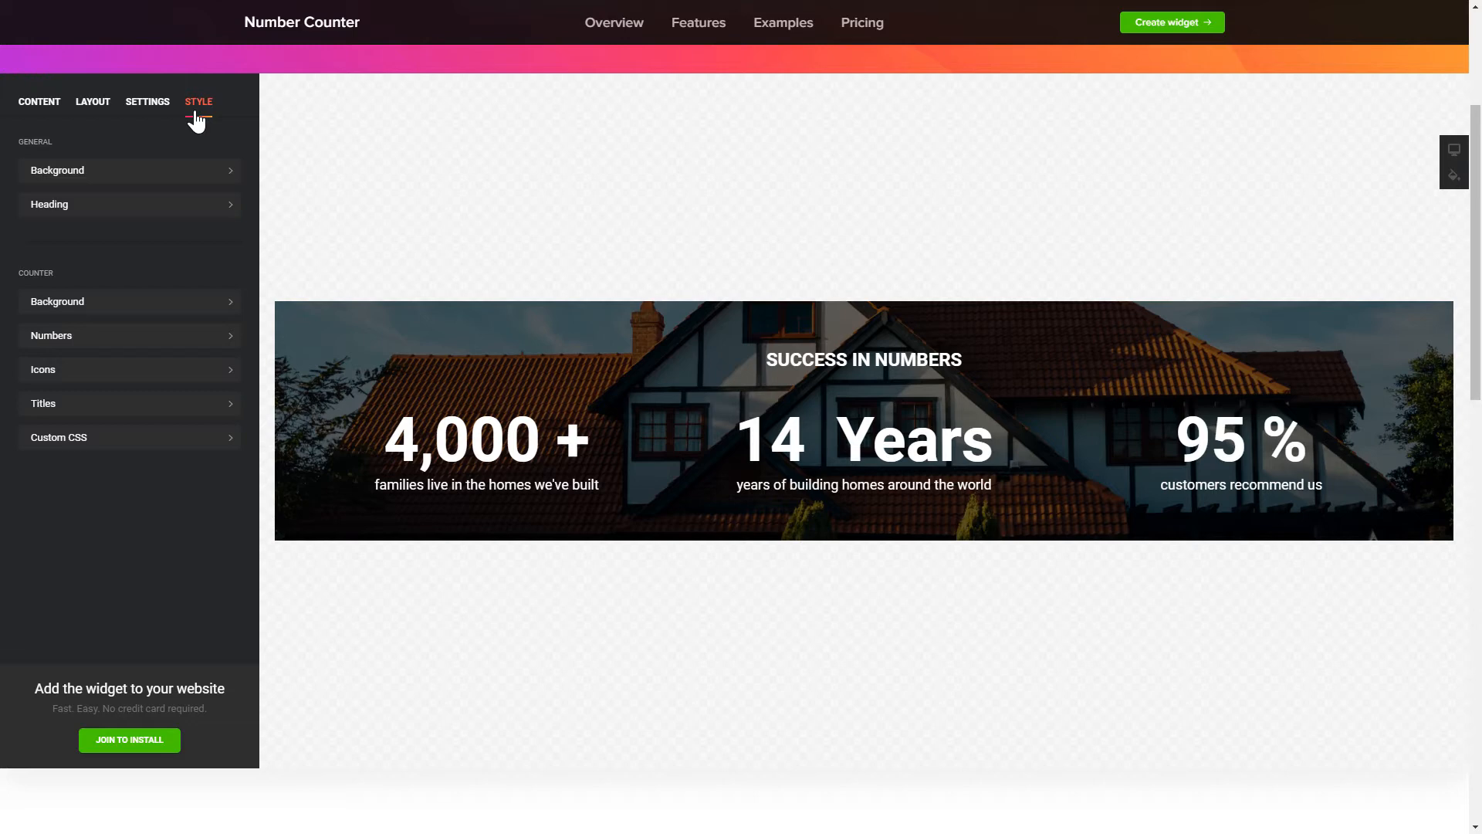
mouse_move(185, 121)
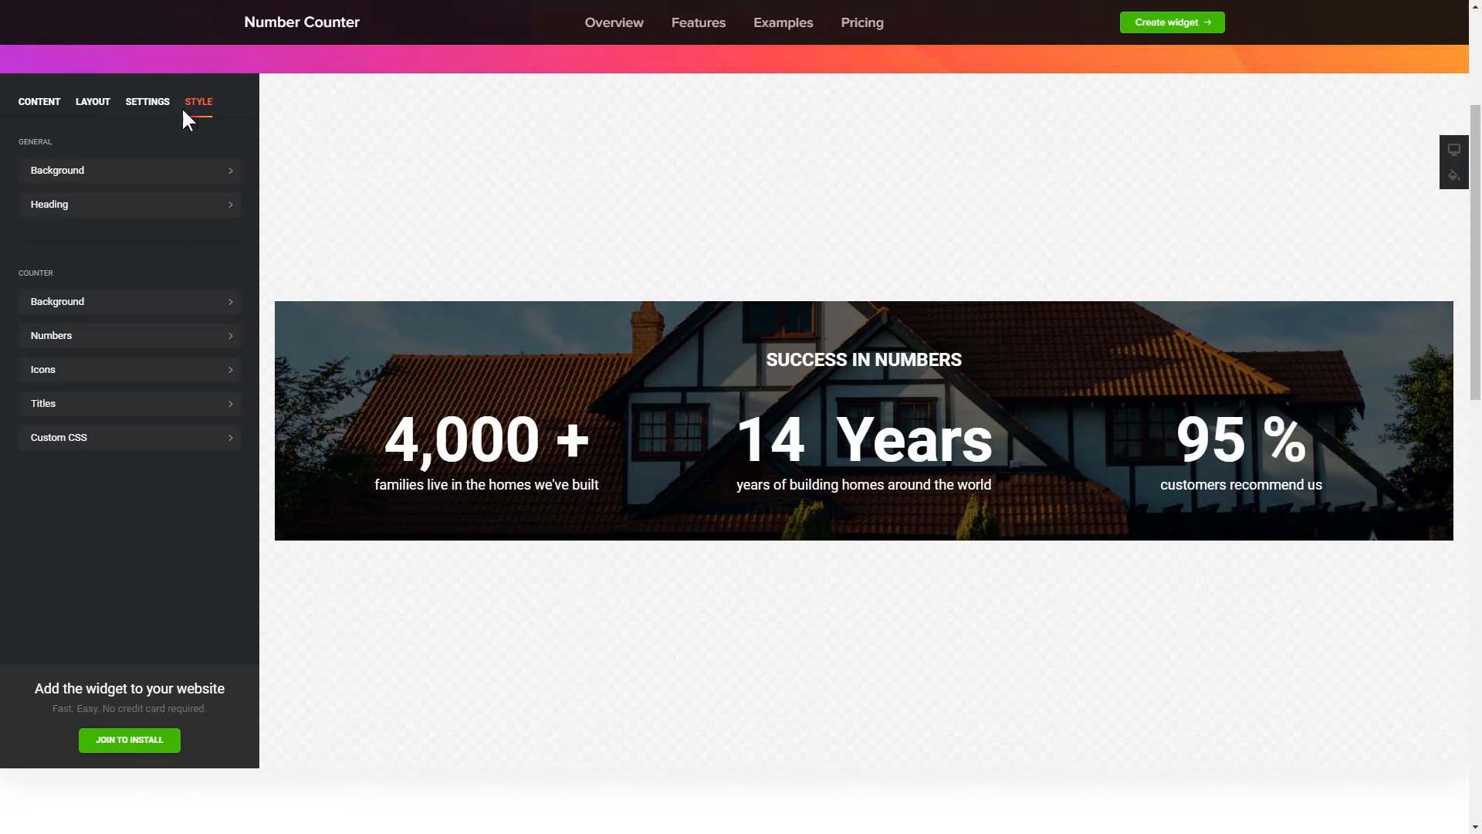
click(39, 101)
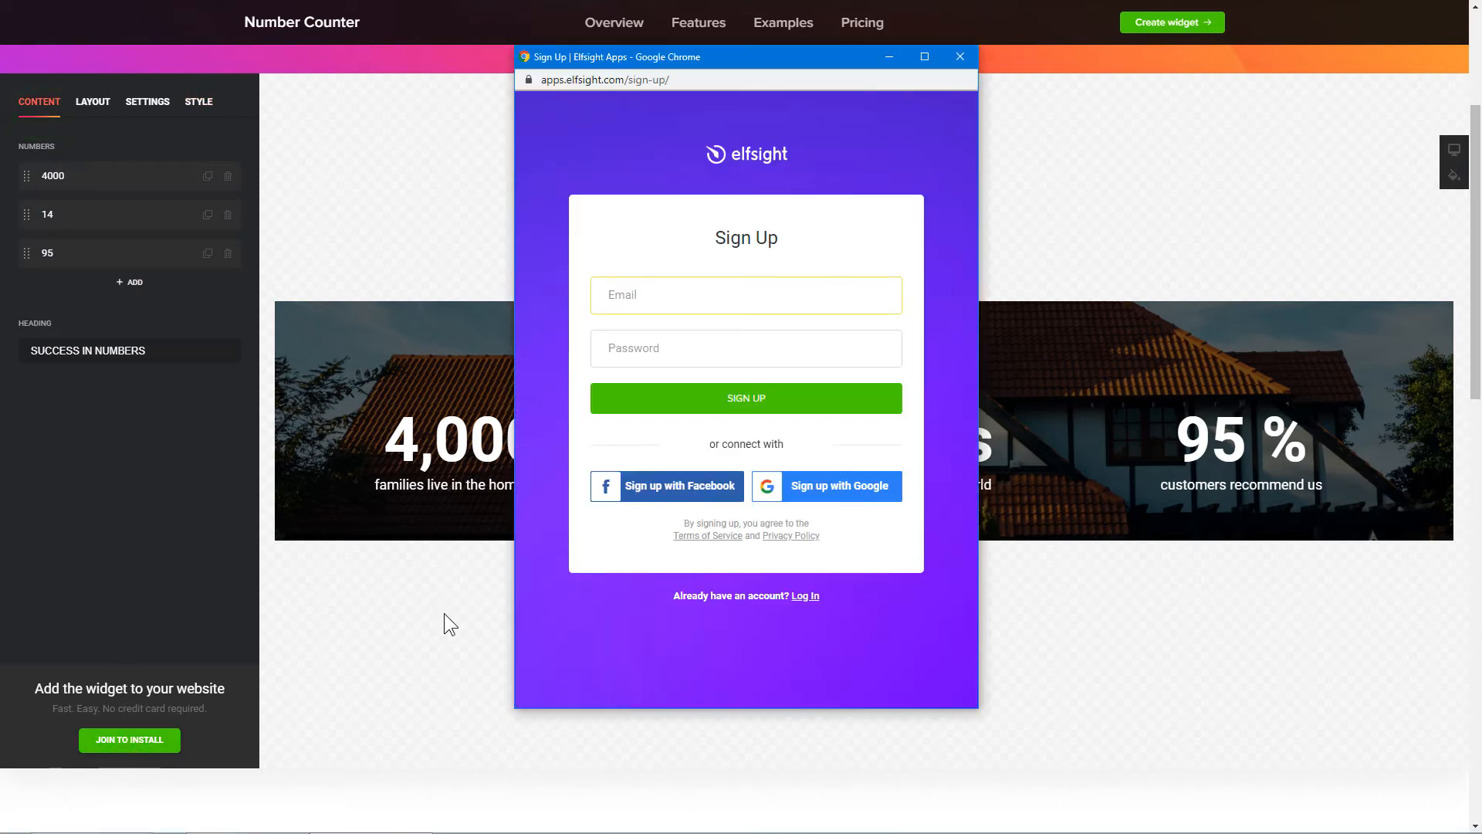
Sign up with an example@ email and save the new counter widget
text(example@)
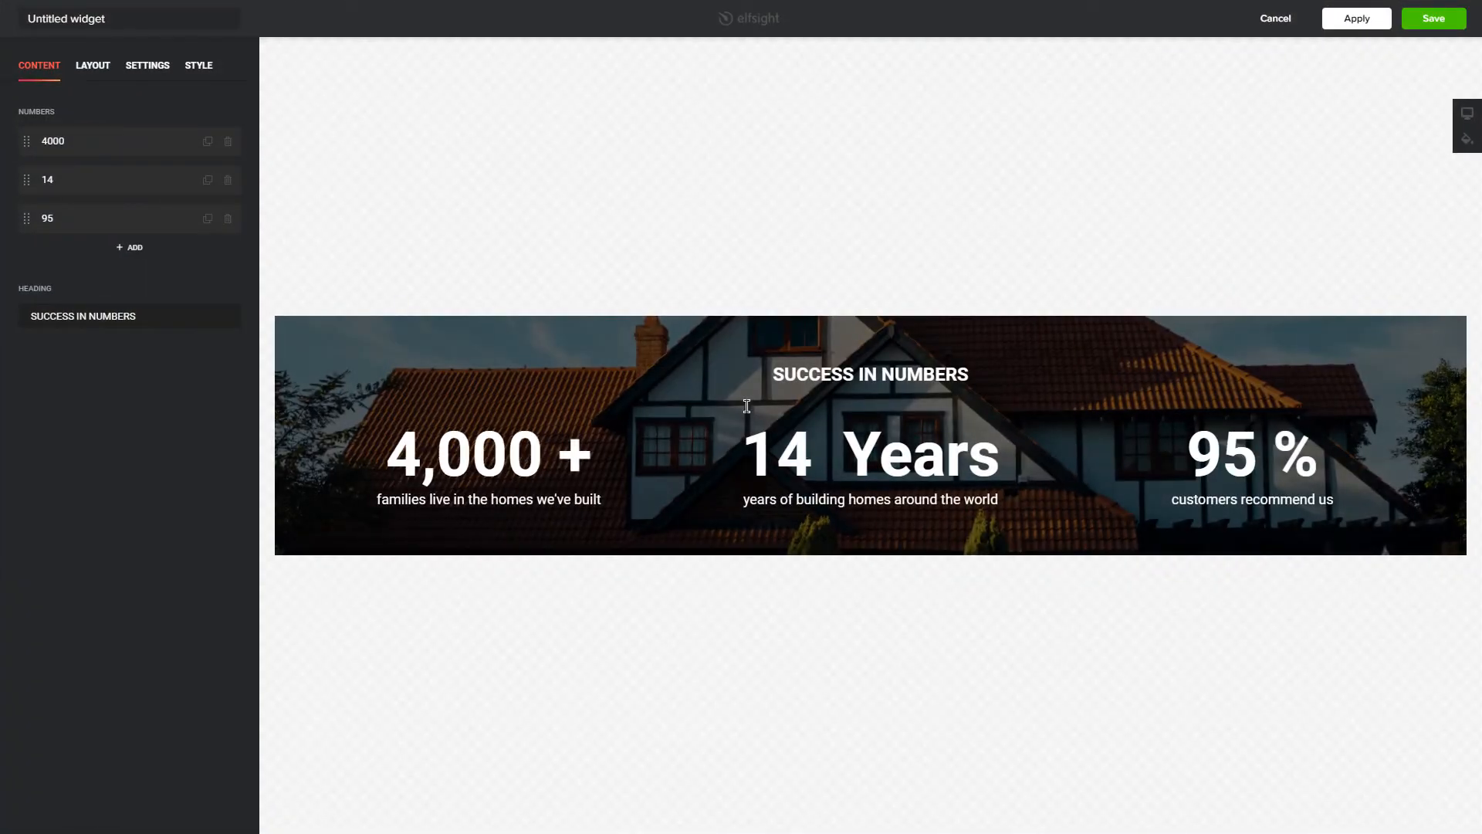
mouse_move(992, 307)
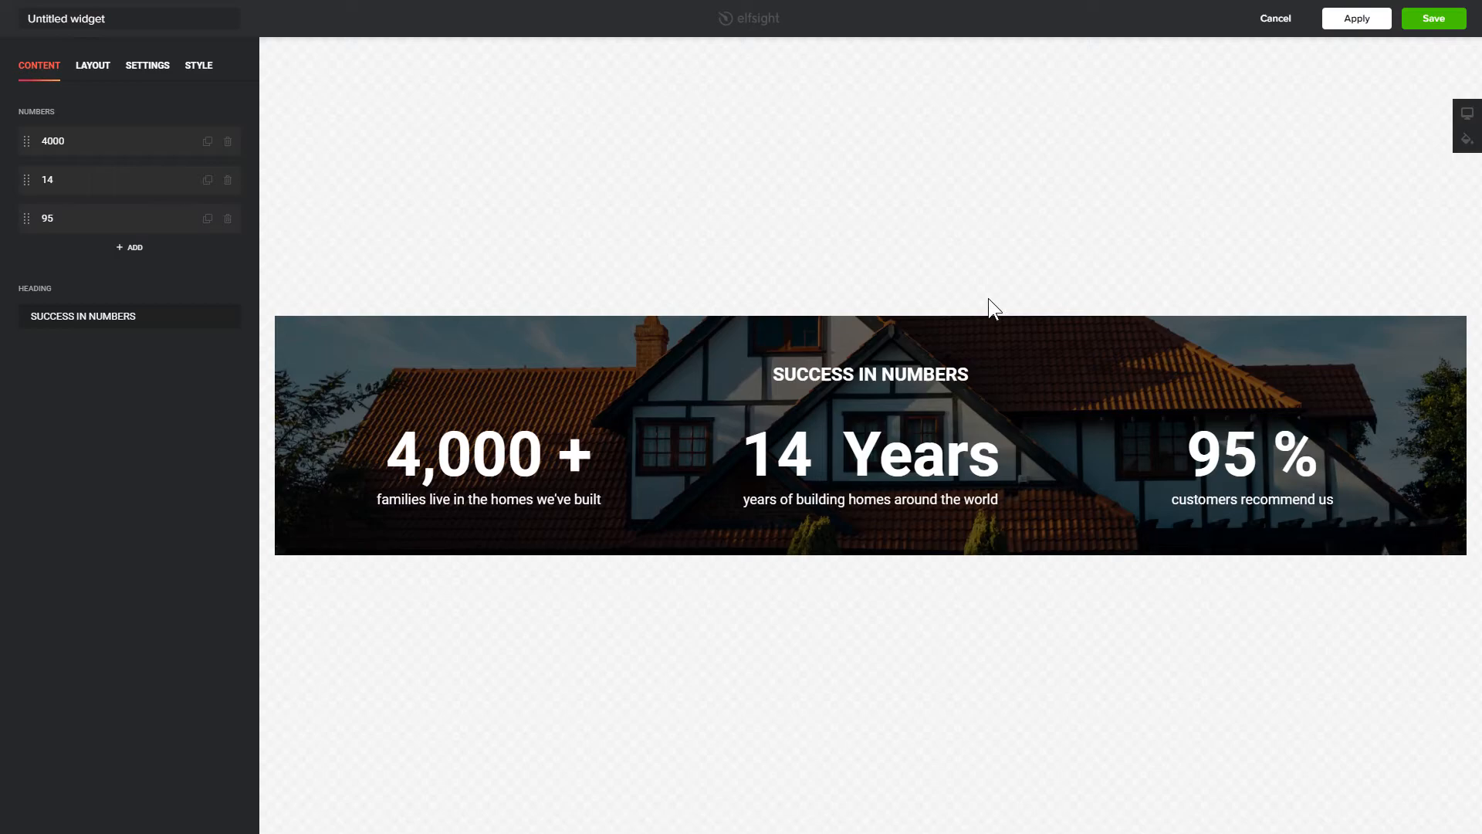
click(1433, 18)
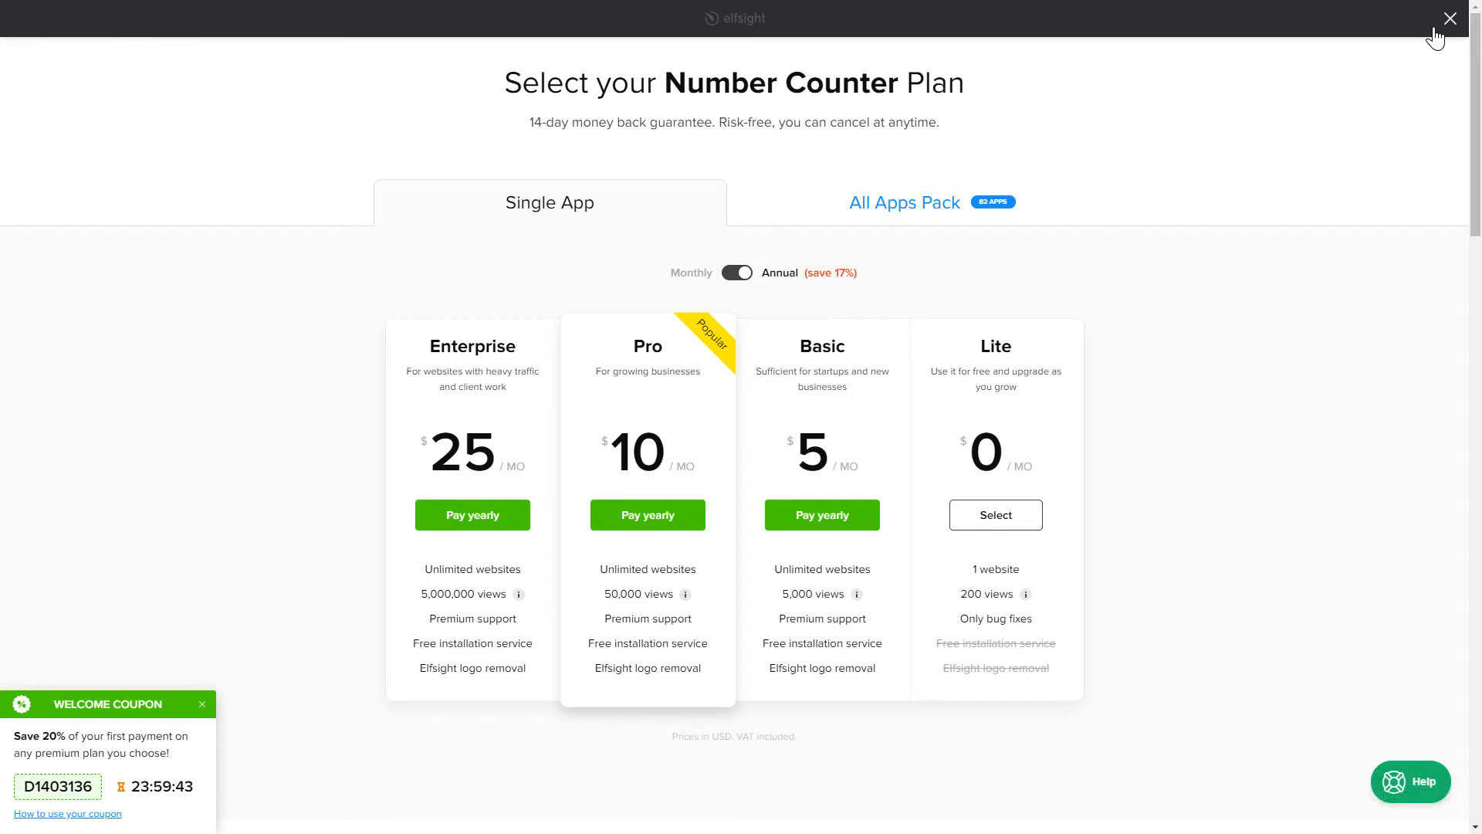
mouse_move(890, 407)
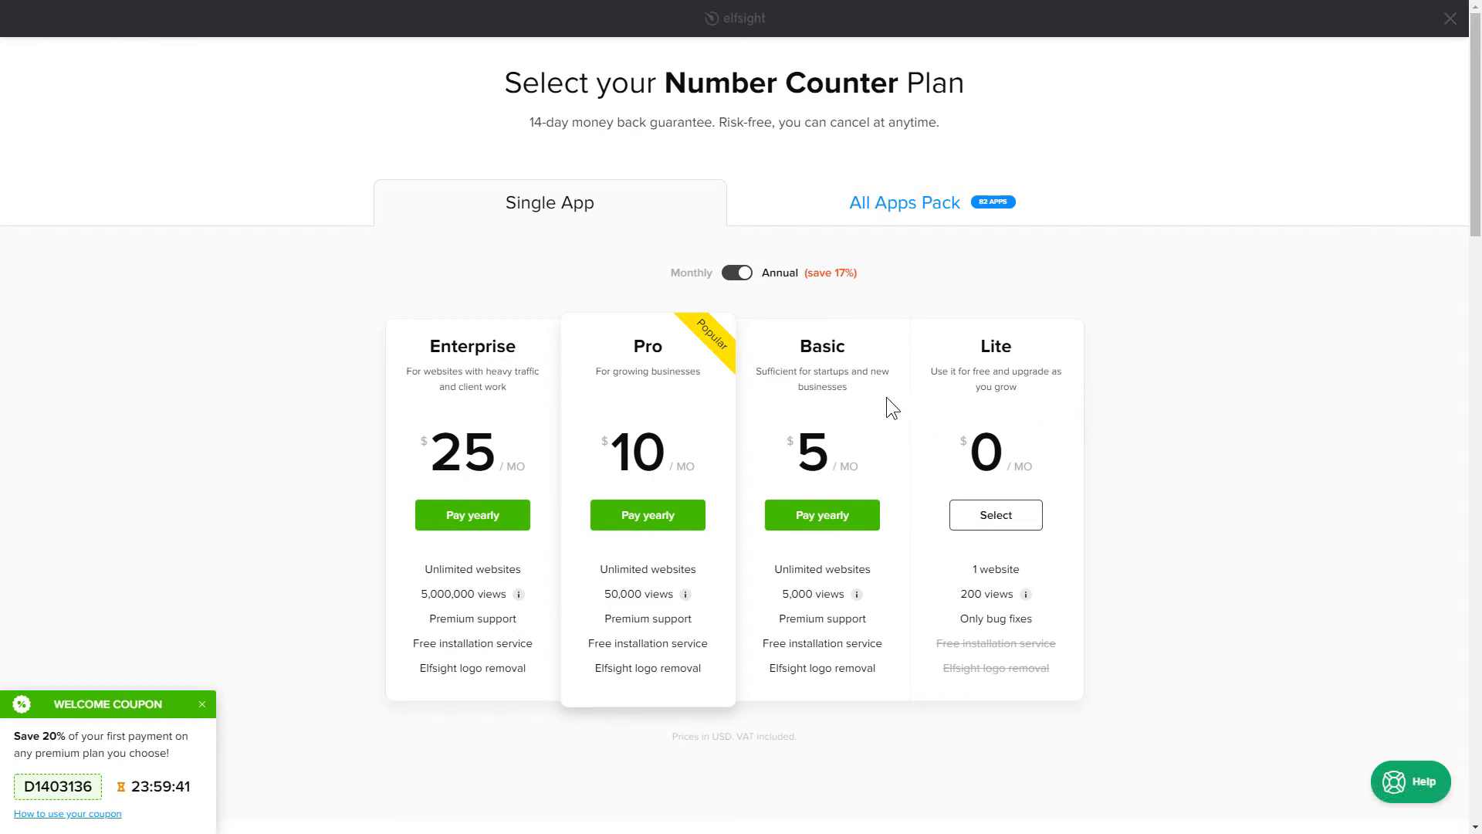
mouse_move(194, 682)
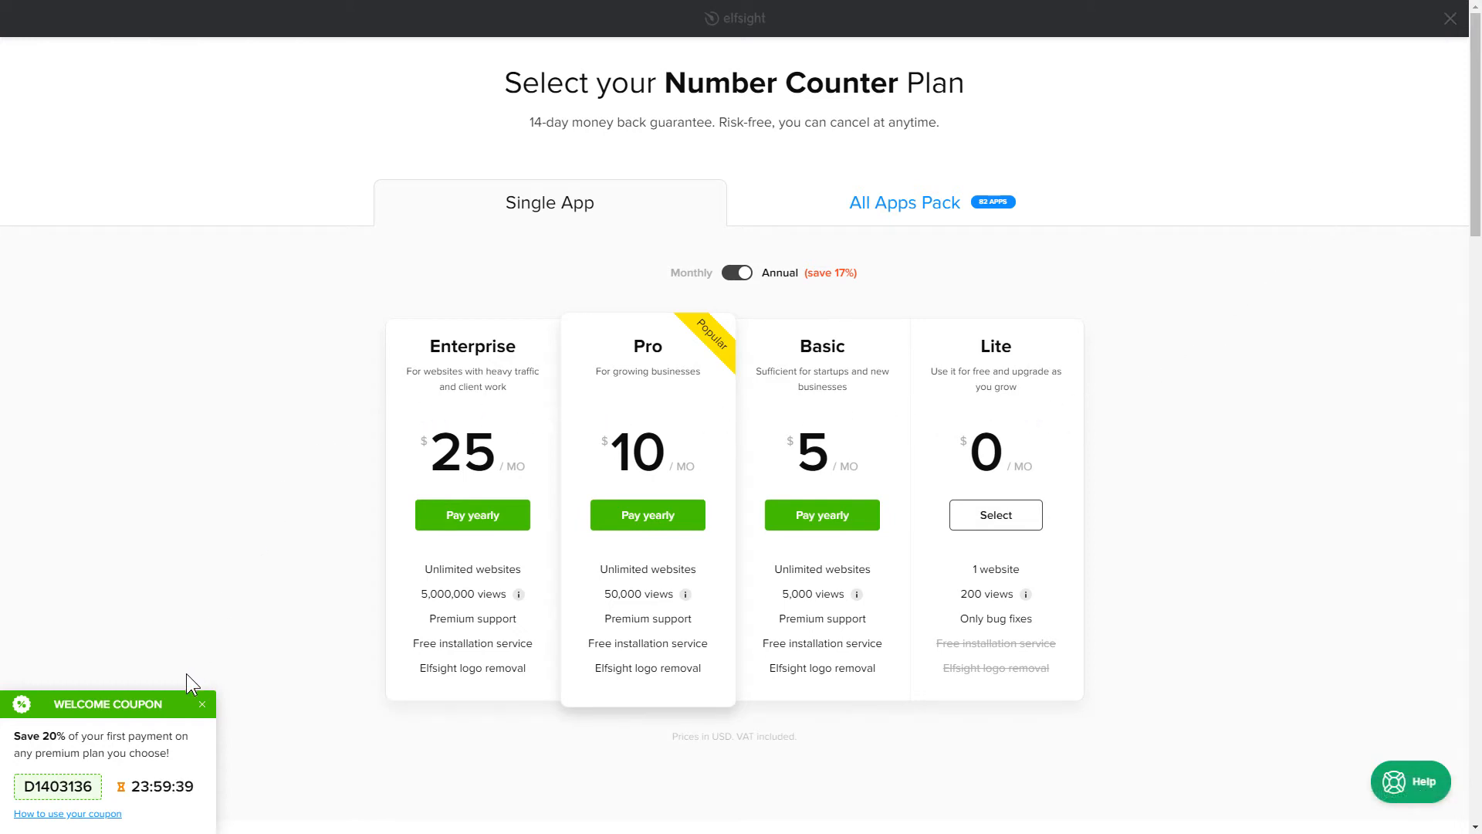
mouse_move(183, 713)
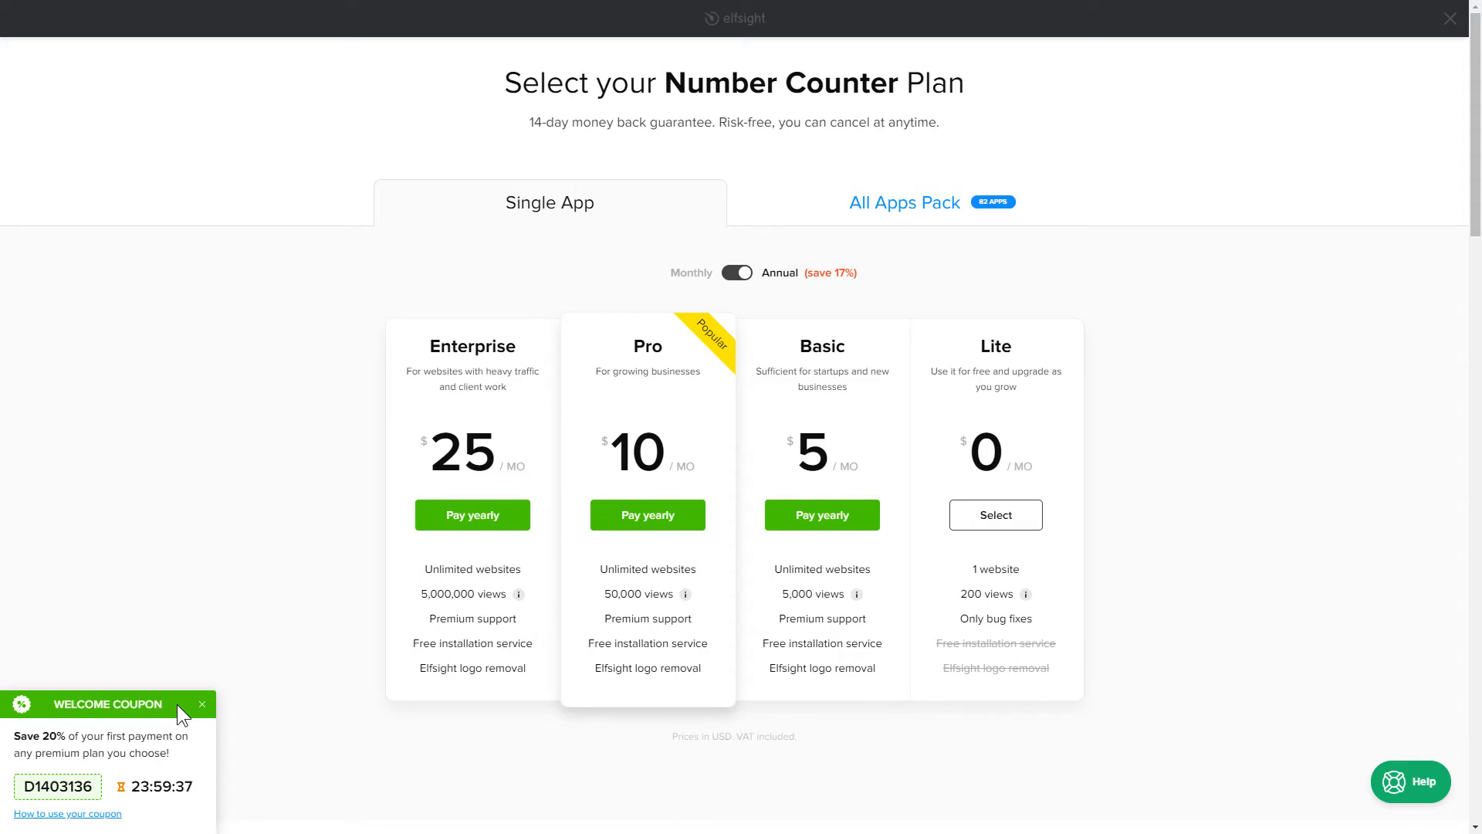
Choose the free Lite plan and copy the widget's embed code
click(996, 514)
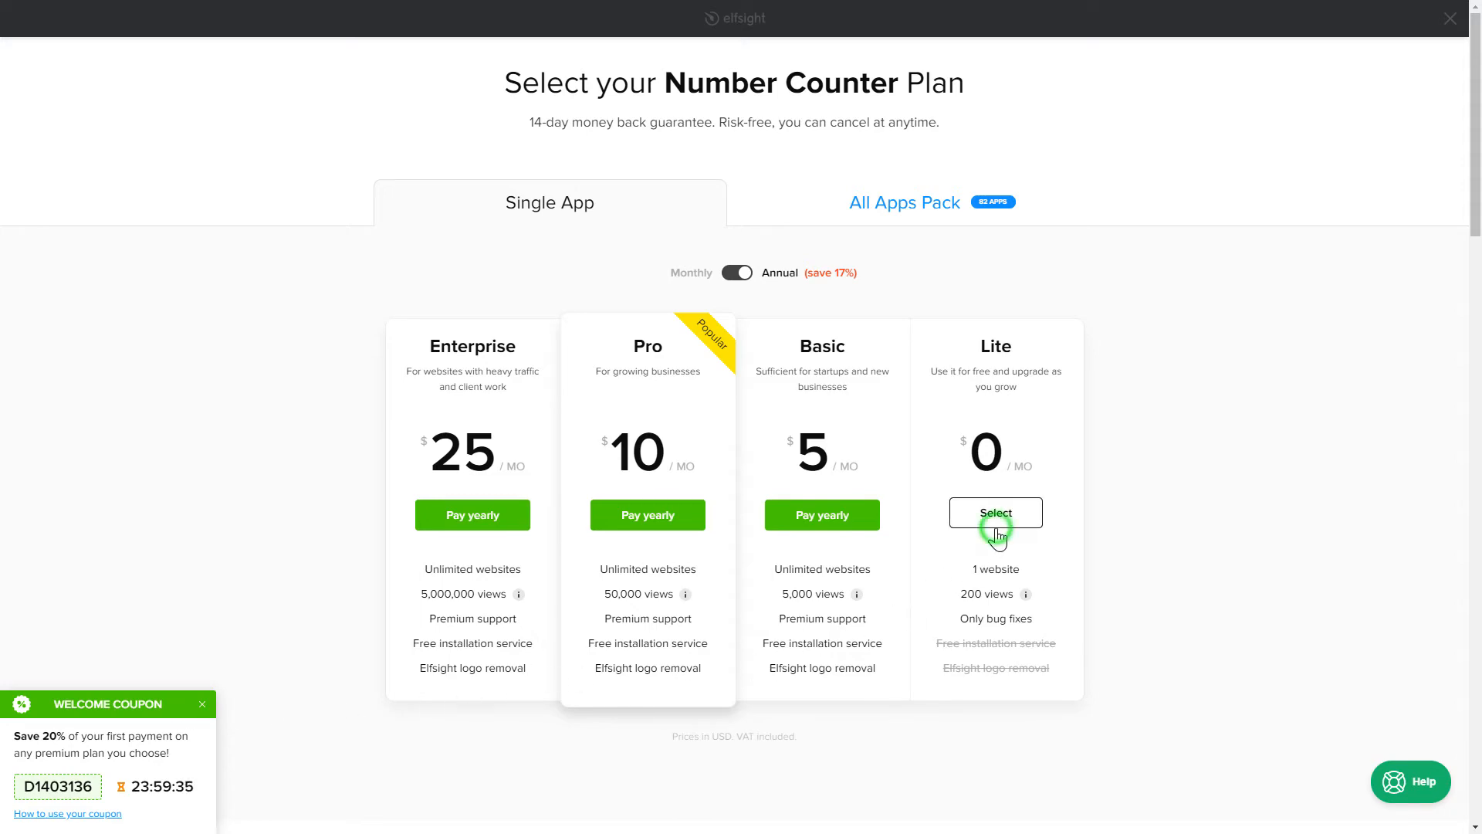
click(995, 513)
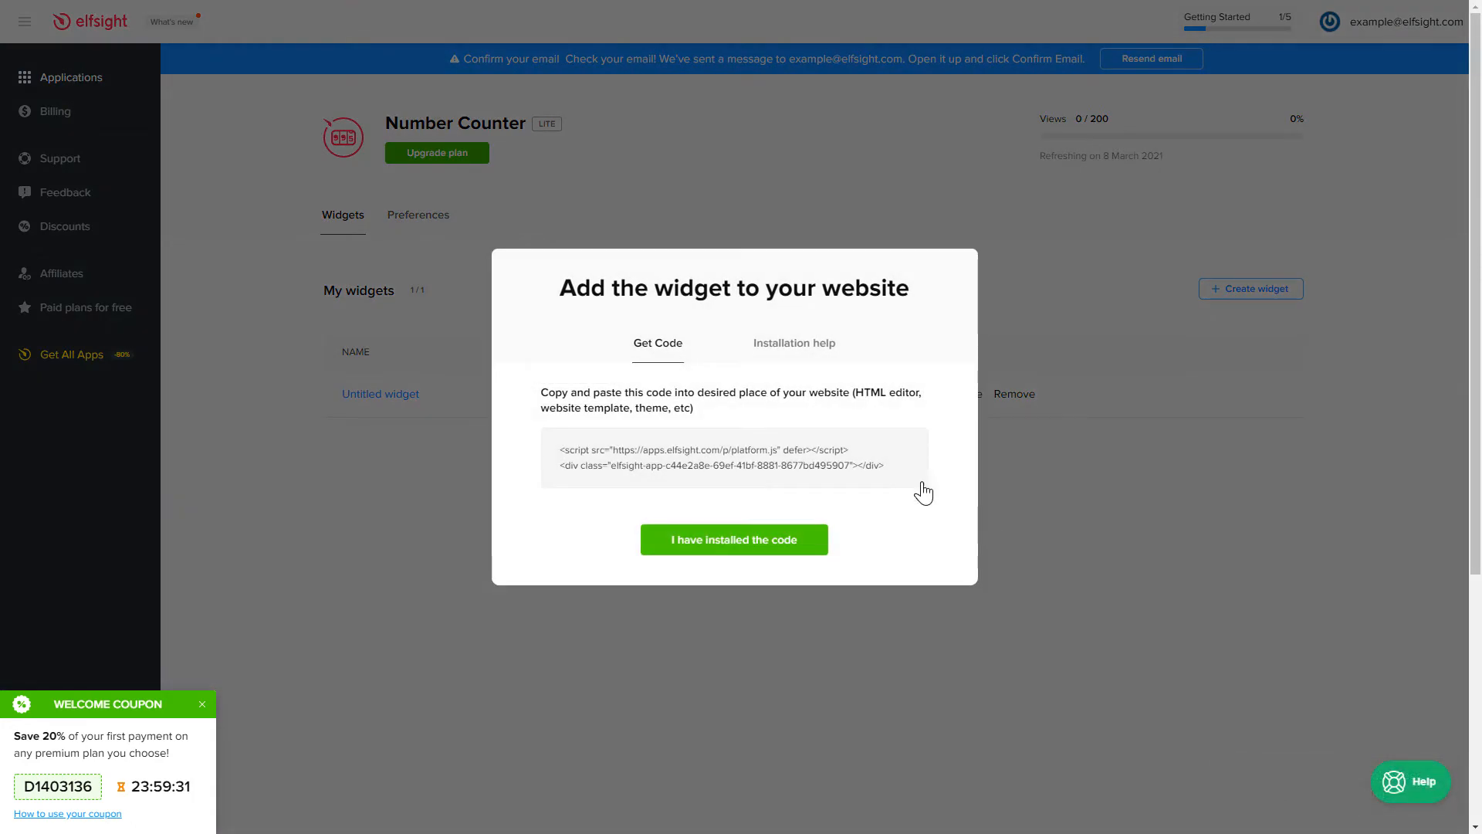
click(905, 470)
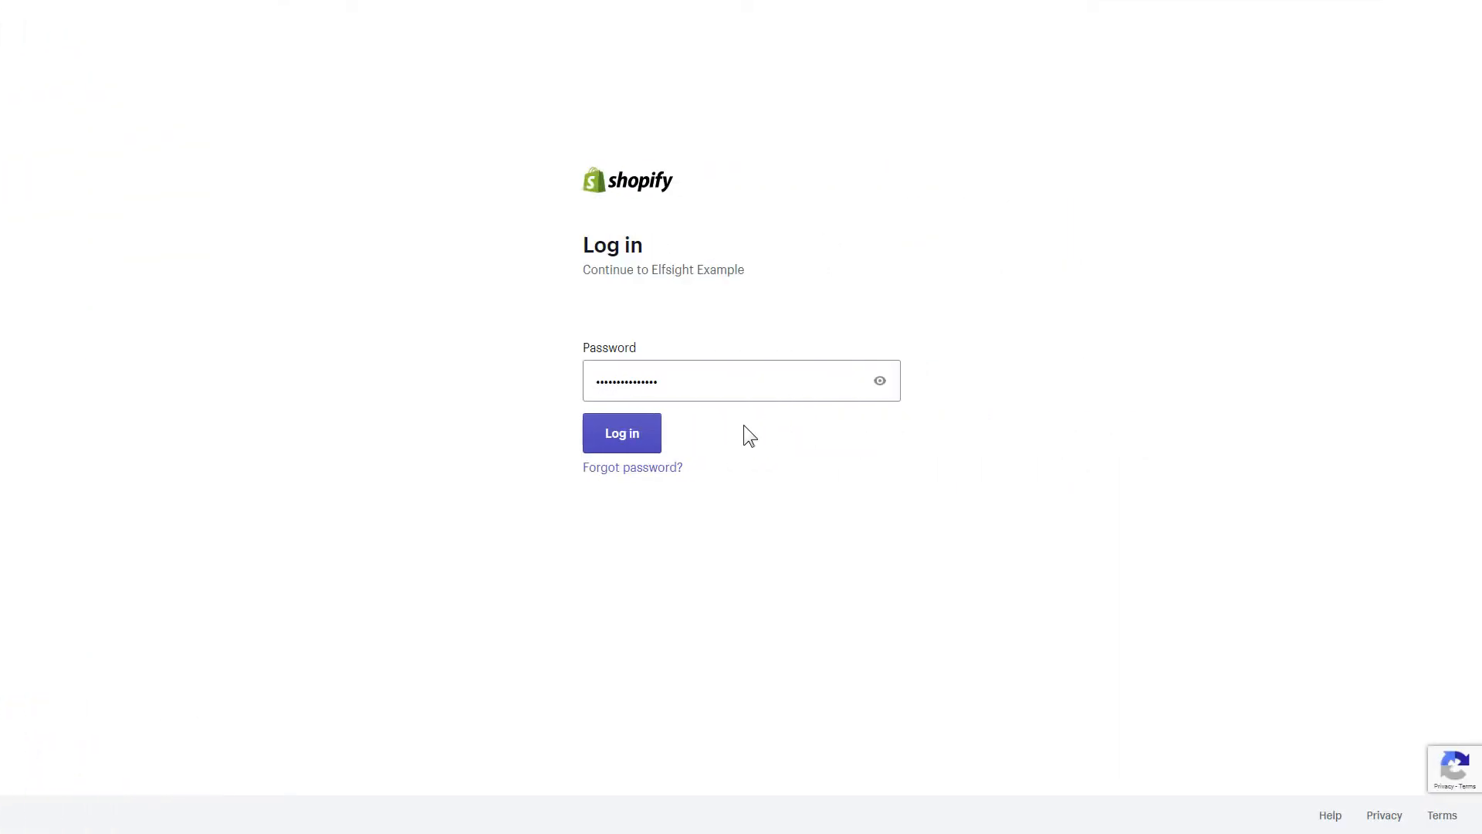
Log in to Shopify and customize the Debut theme from Online Store > Themes
click(621, 433)
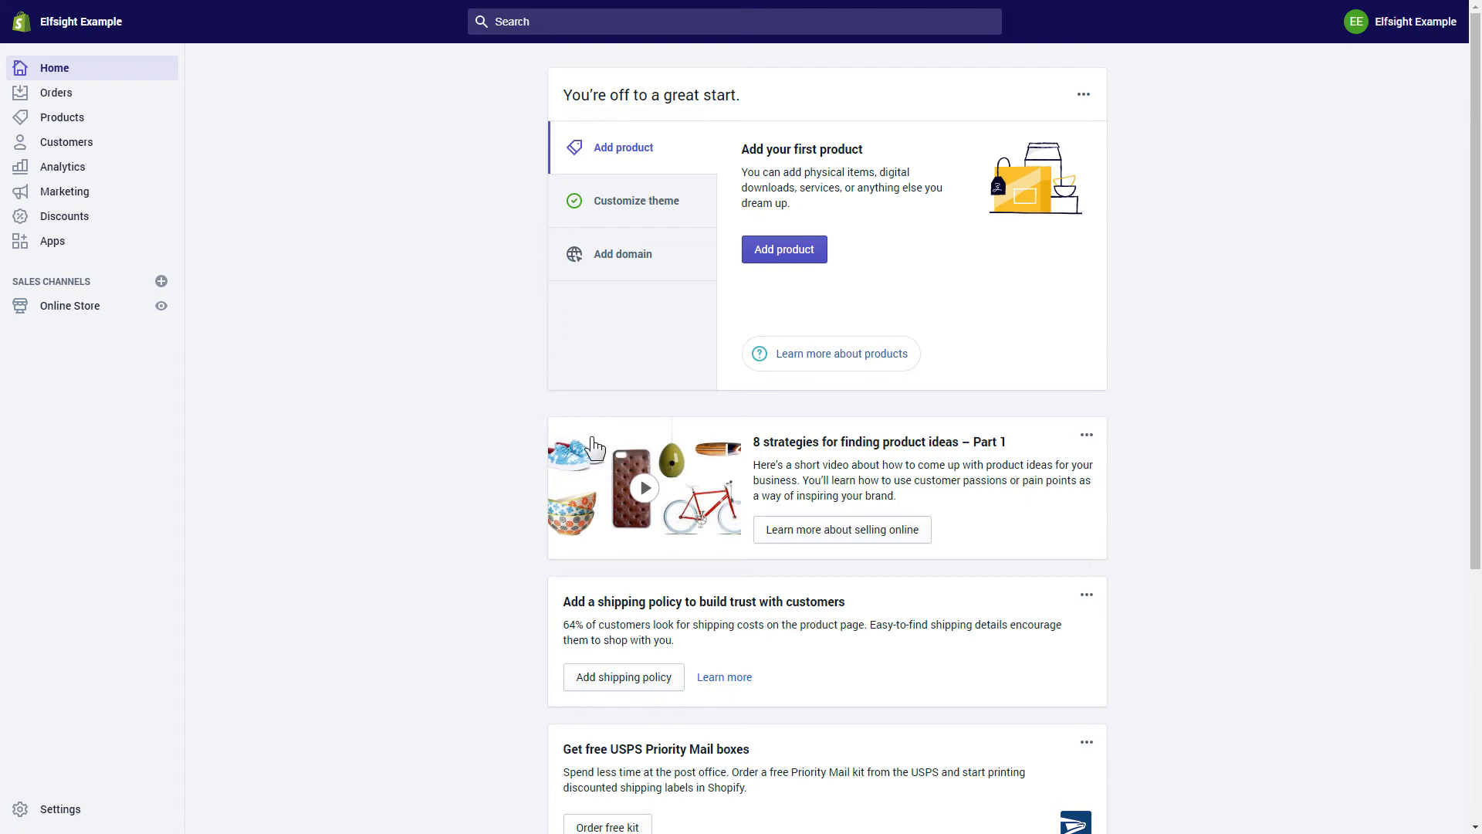
click(69, 306)
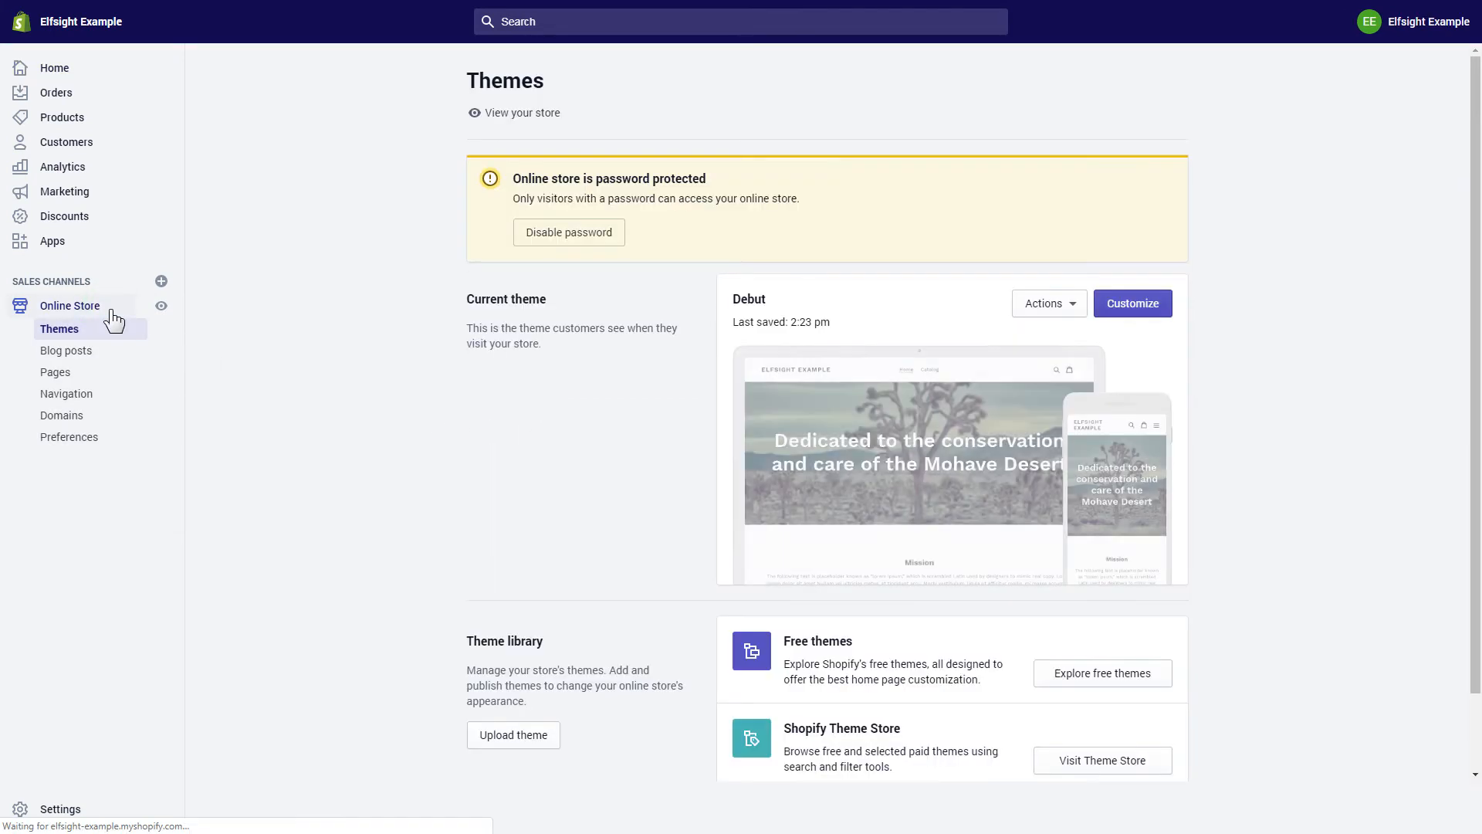
click(1133, 304)
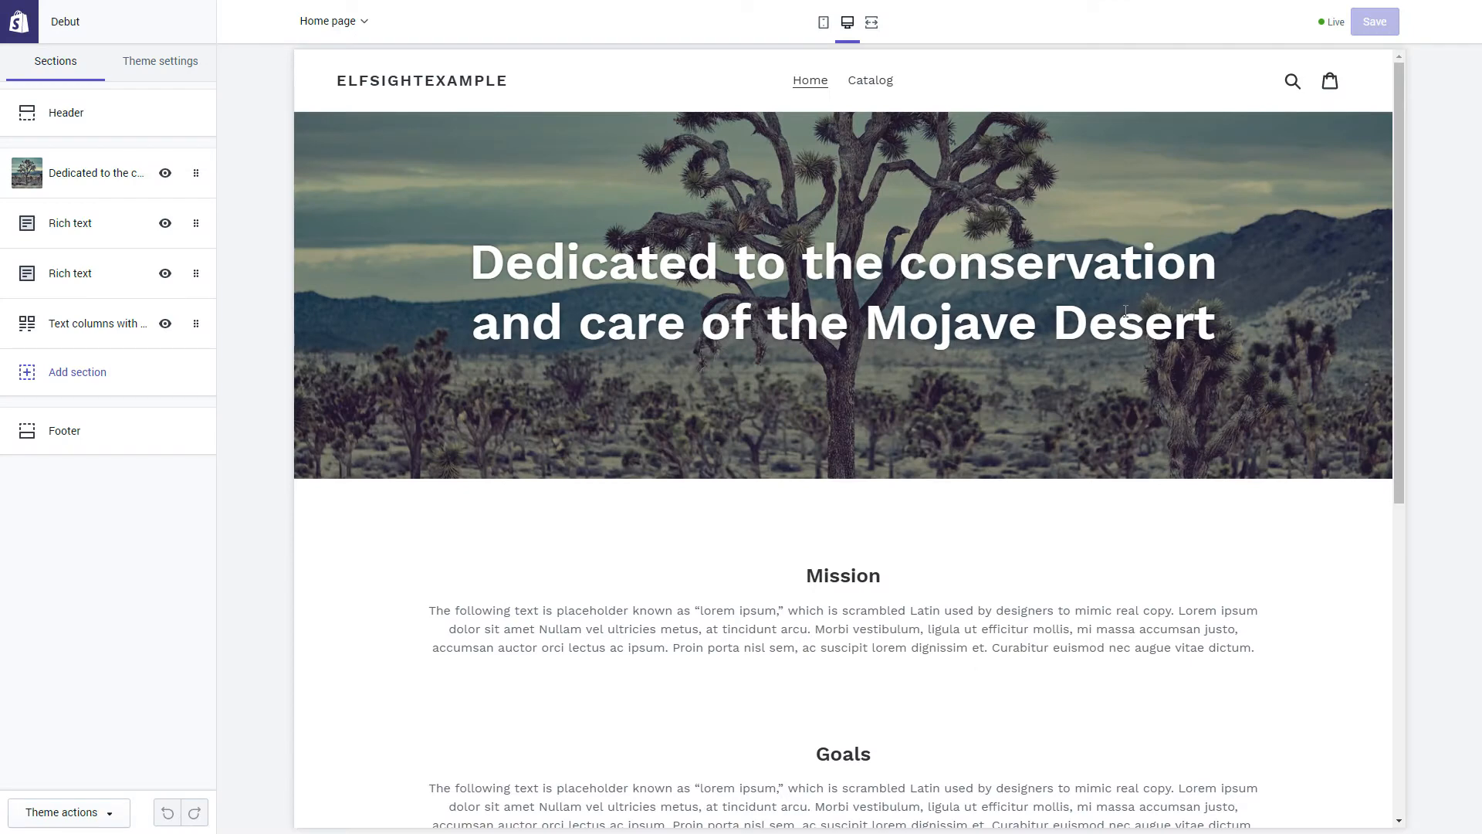
Add a Custom content section, clear its heading and remove the 'Talk about your brand' block
click(77, 372)
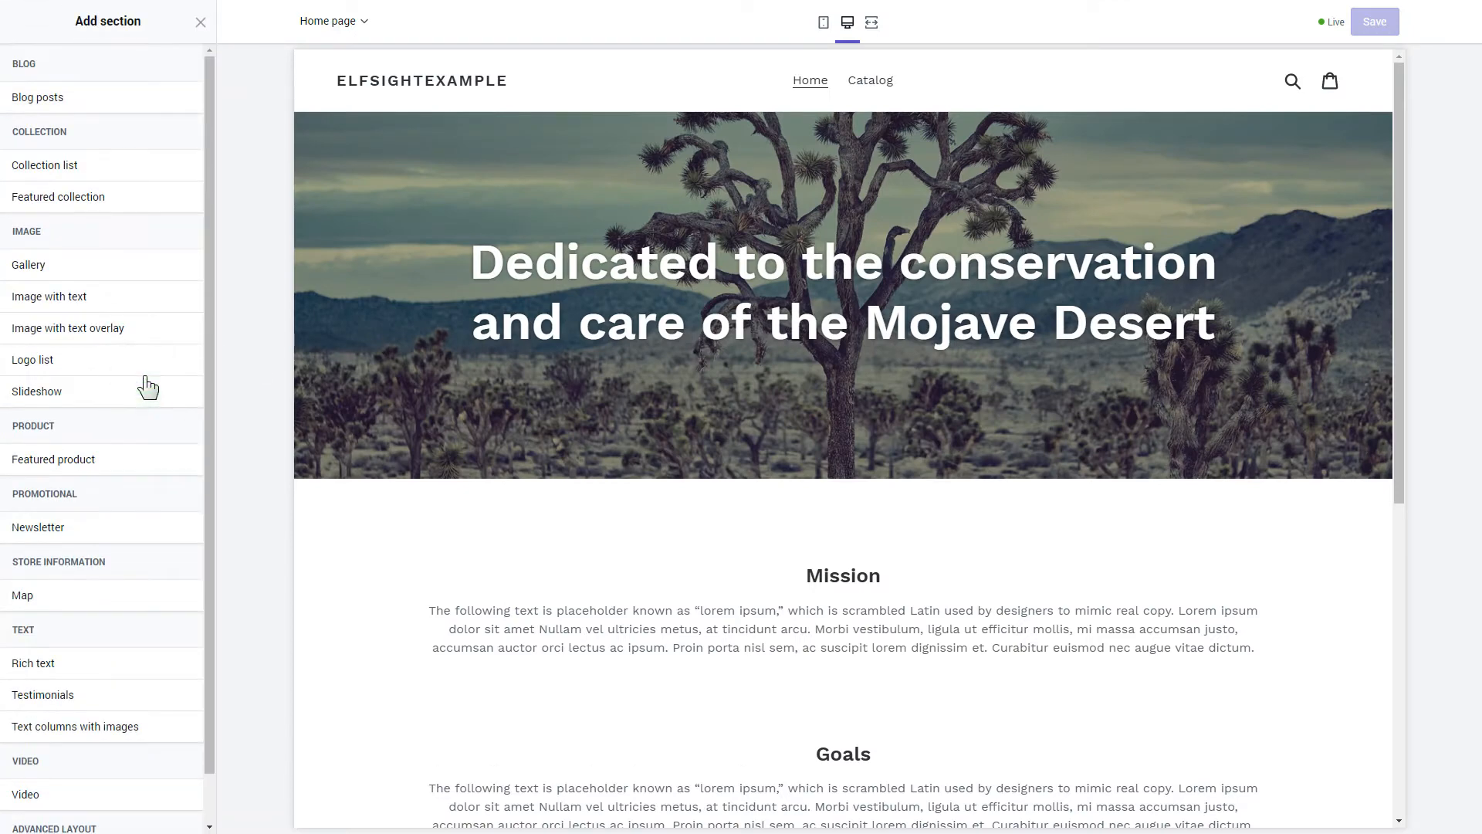
scroll(down, 3)
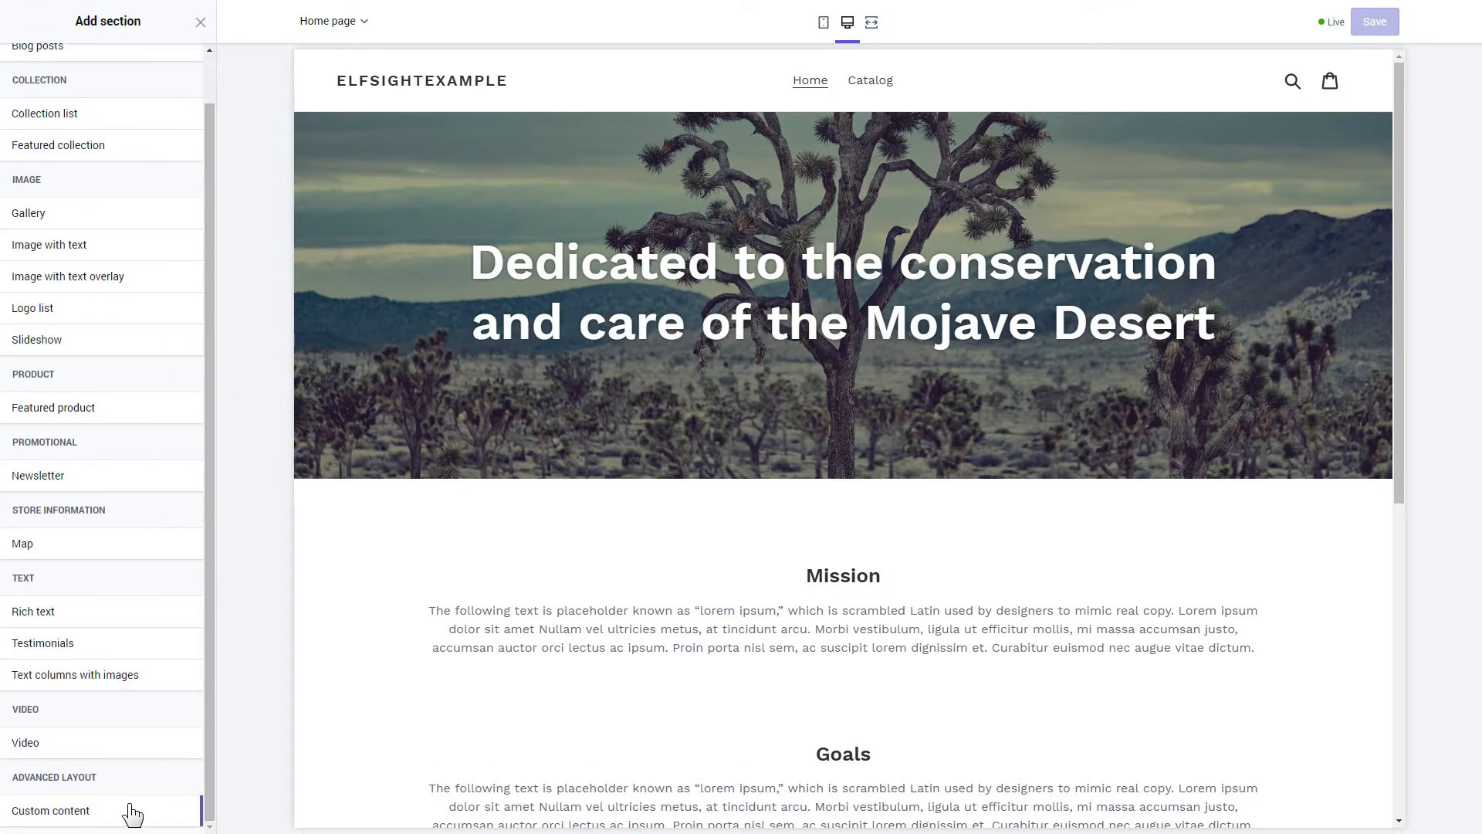
click(48, 811)
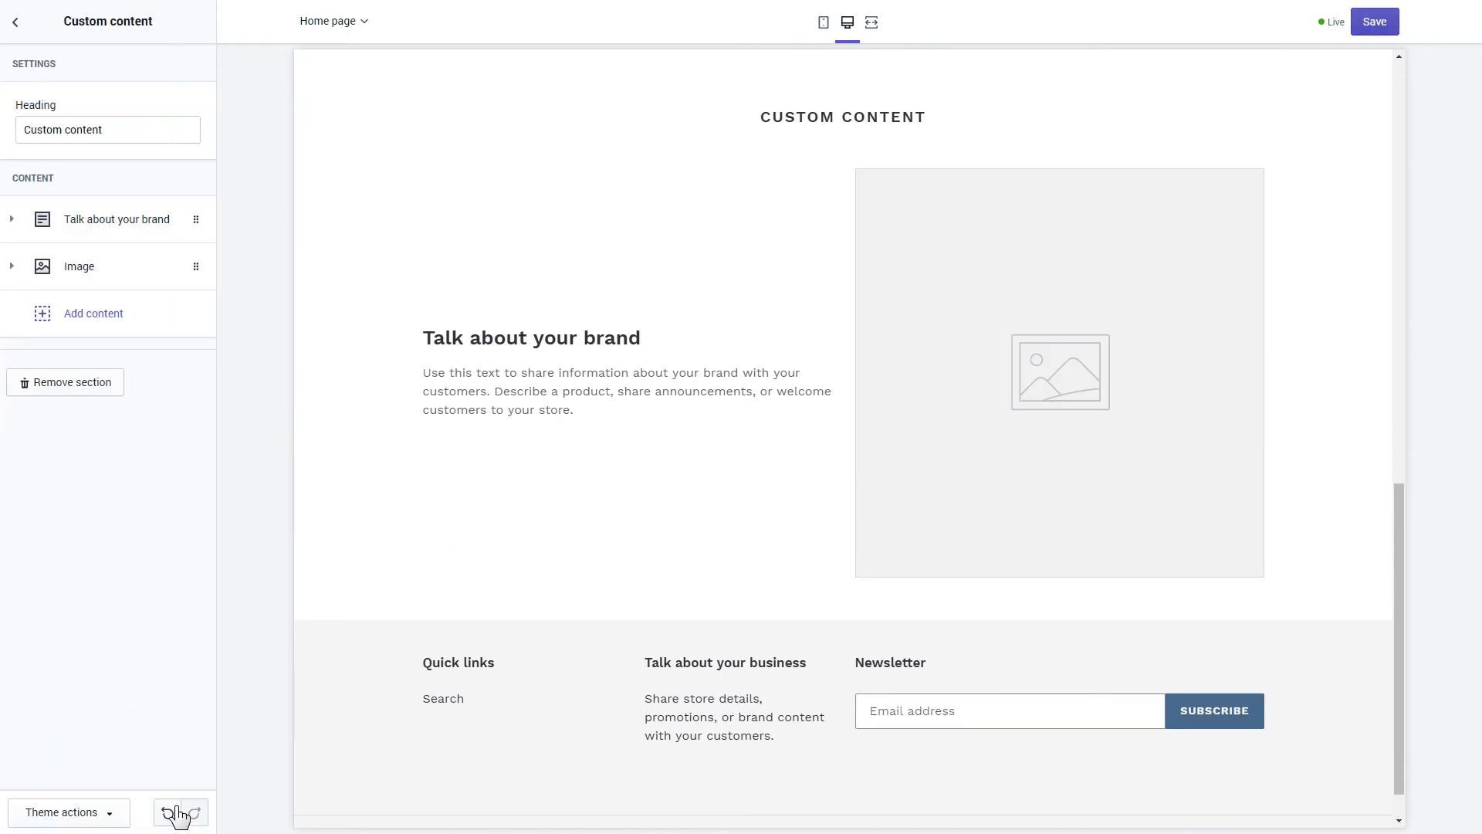
click(108, 129)
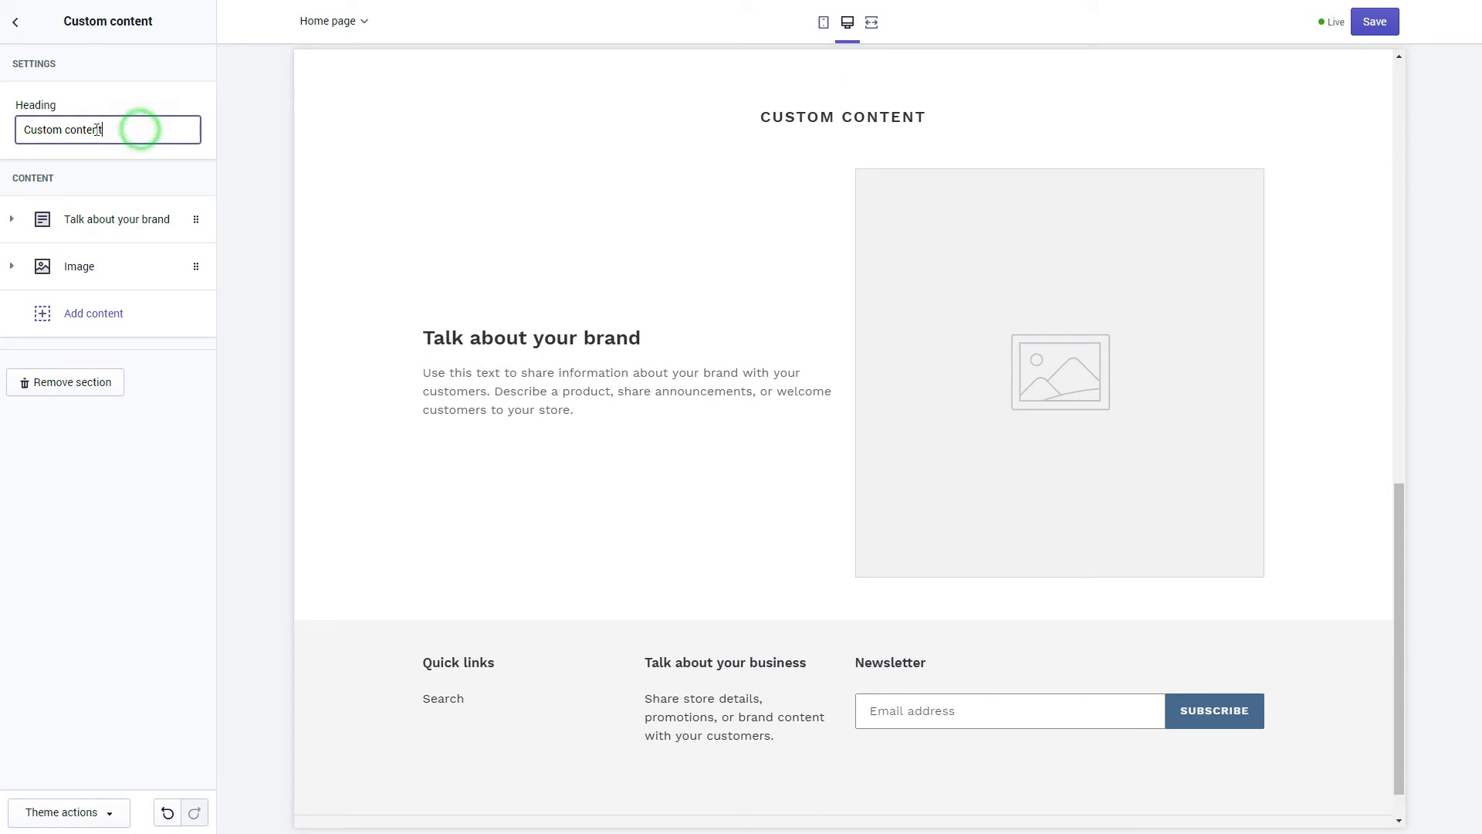
click(116, 219)
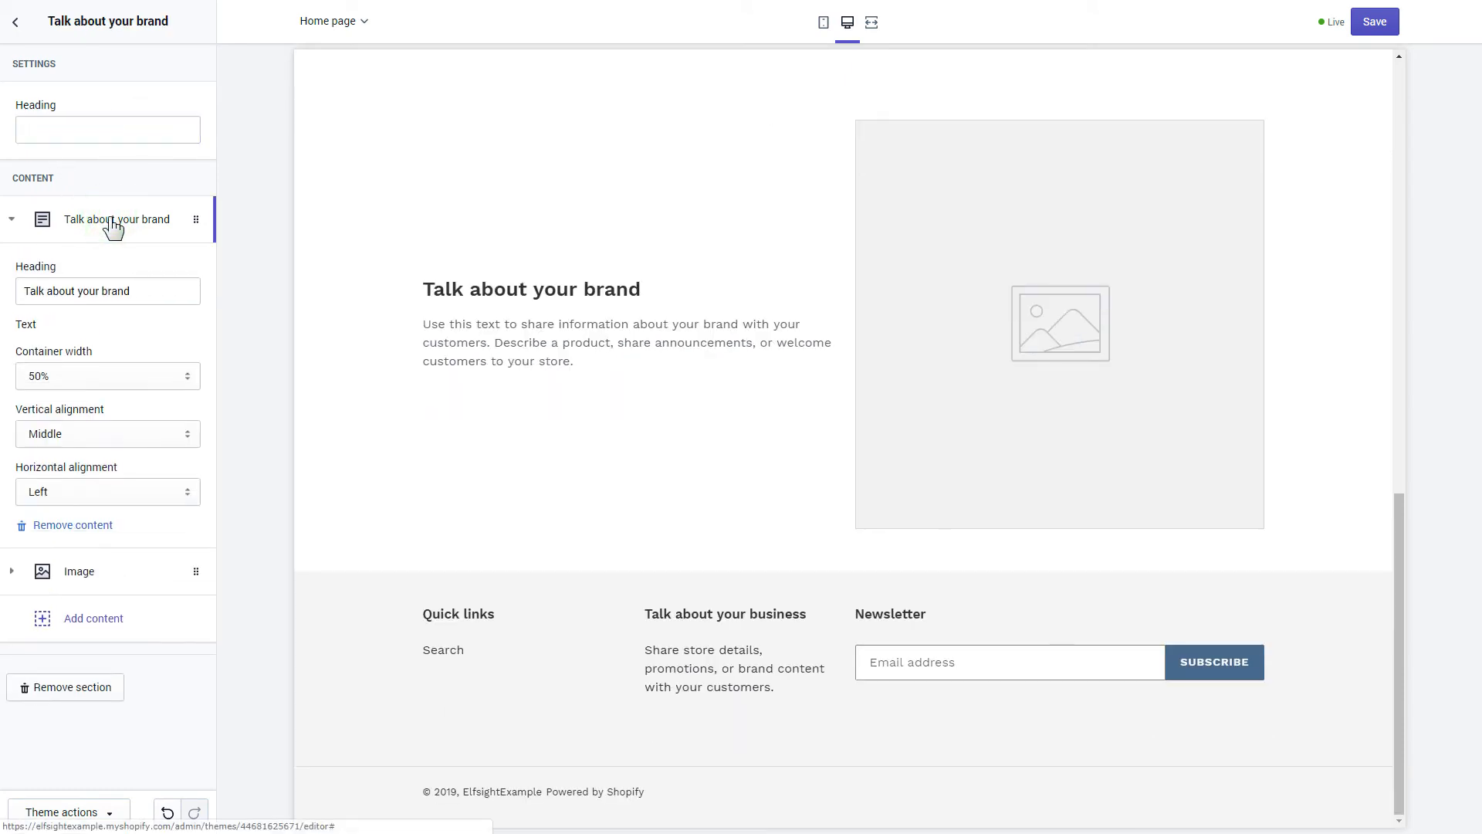
click(73, 525)
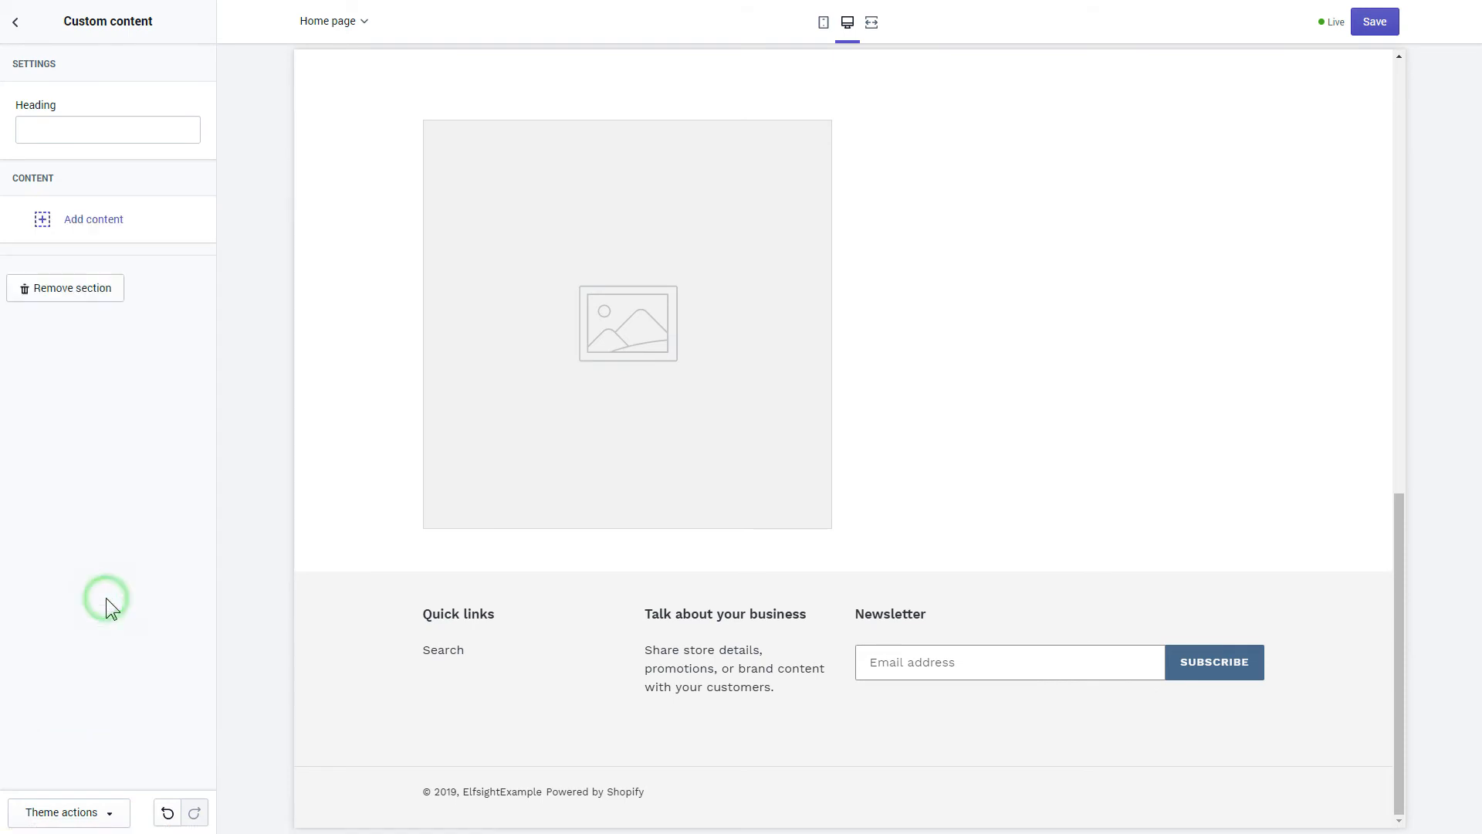
Add a Custom HTML block with the Elfsight script code at 100% width, and save
click(93, 219)
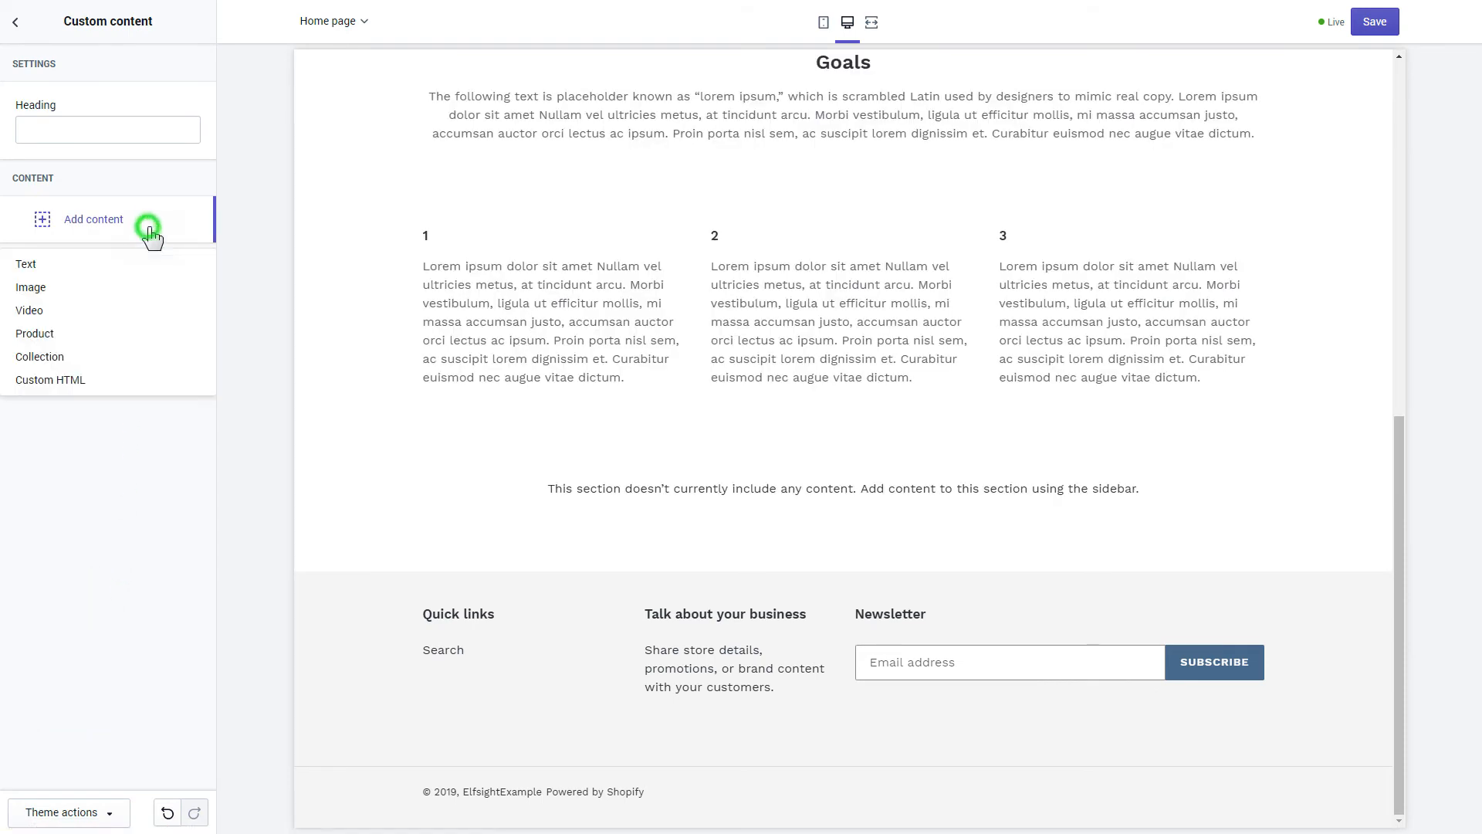
mouse_move(135, 382)
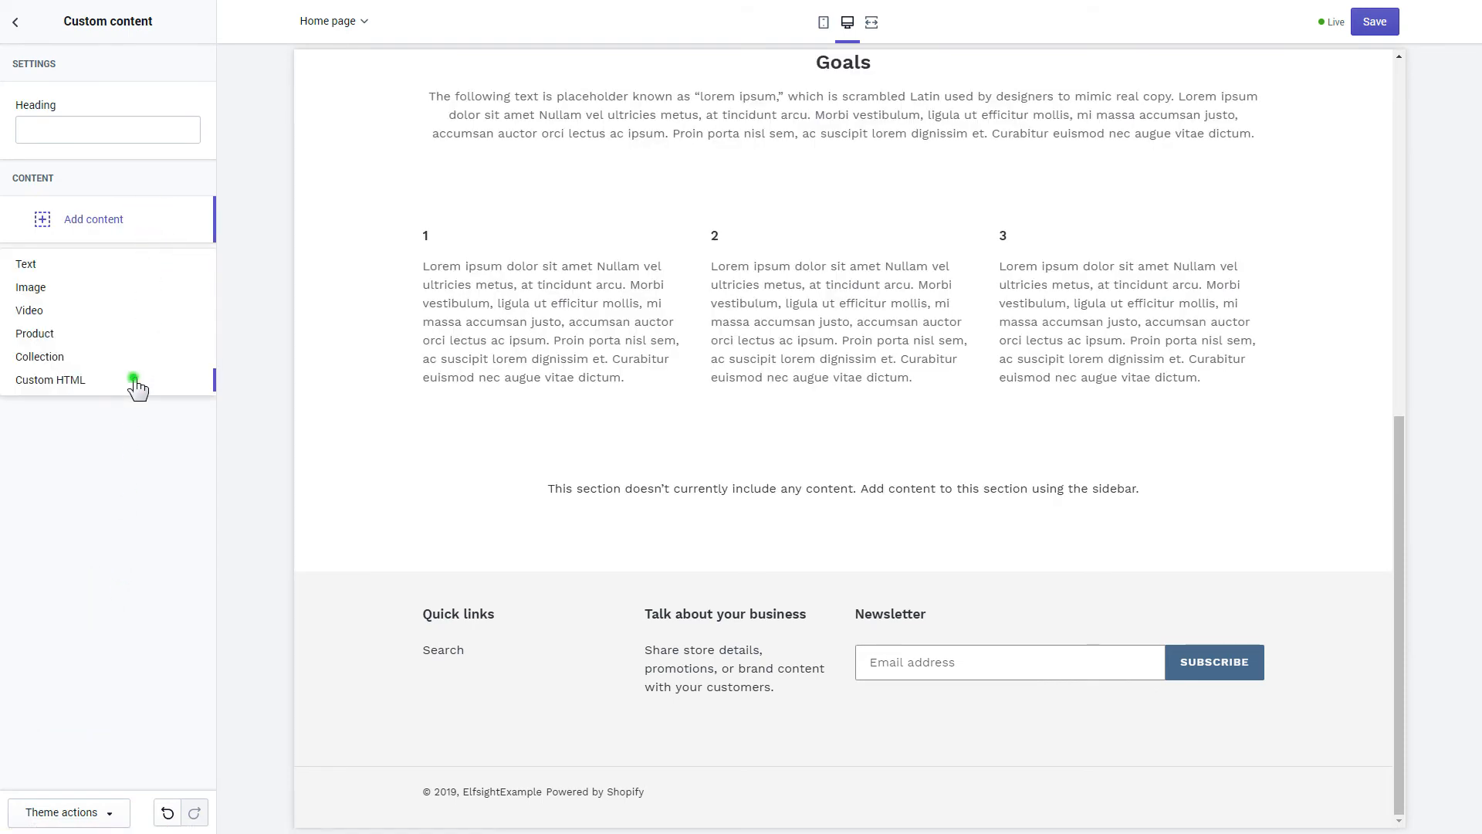
click(50, 380)
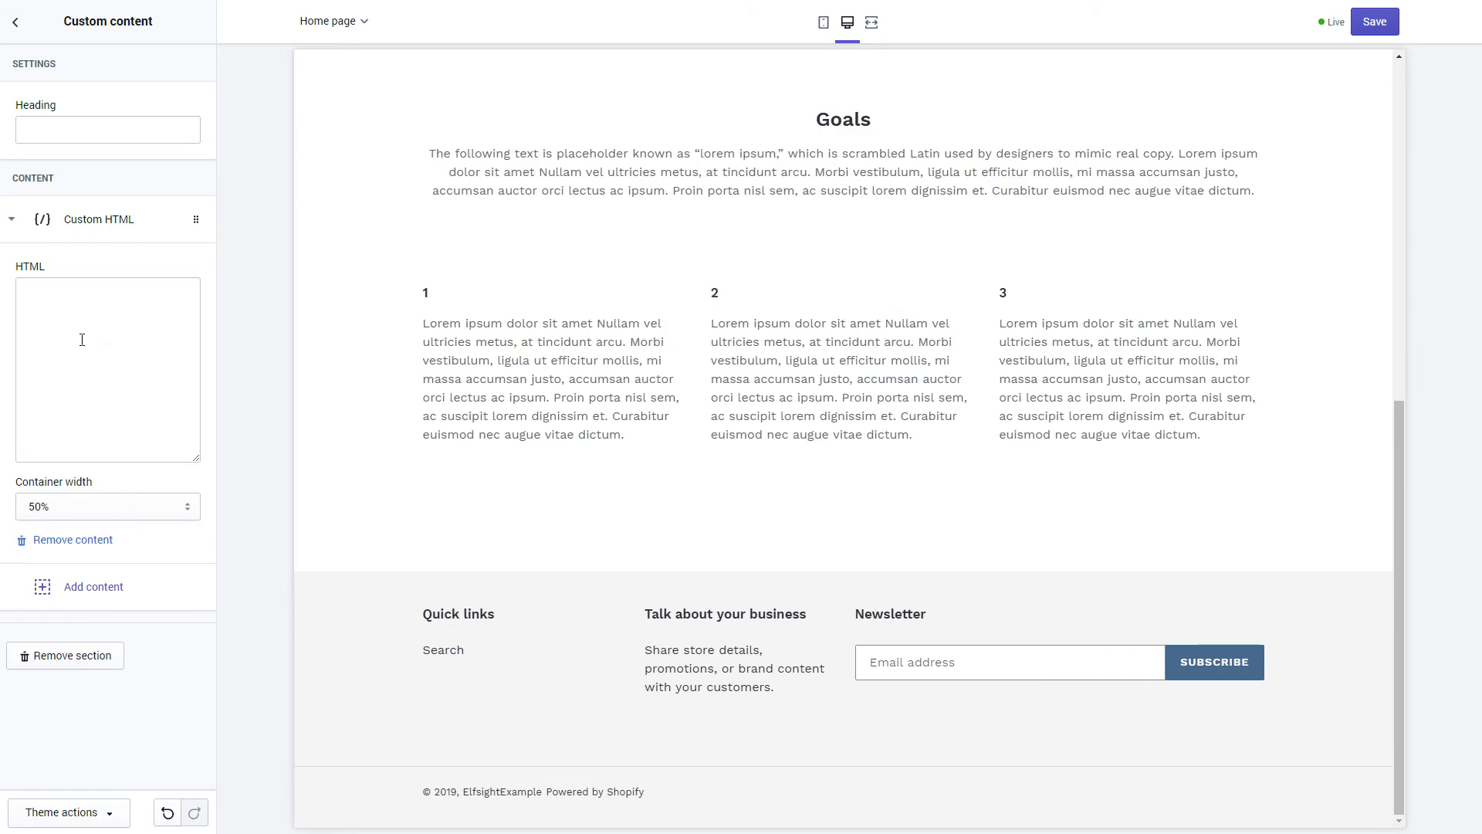
text(<script src="https://apps.elfsight.com/p/platform.js" defer></script><div class="elfsight-app-51e73920-2be2-400b-b884-aaa53f29db98"></div>)
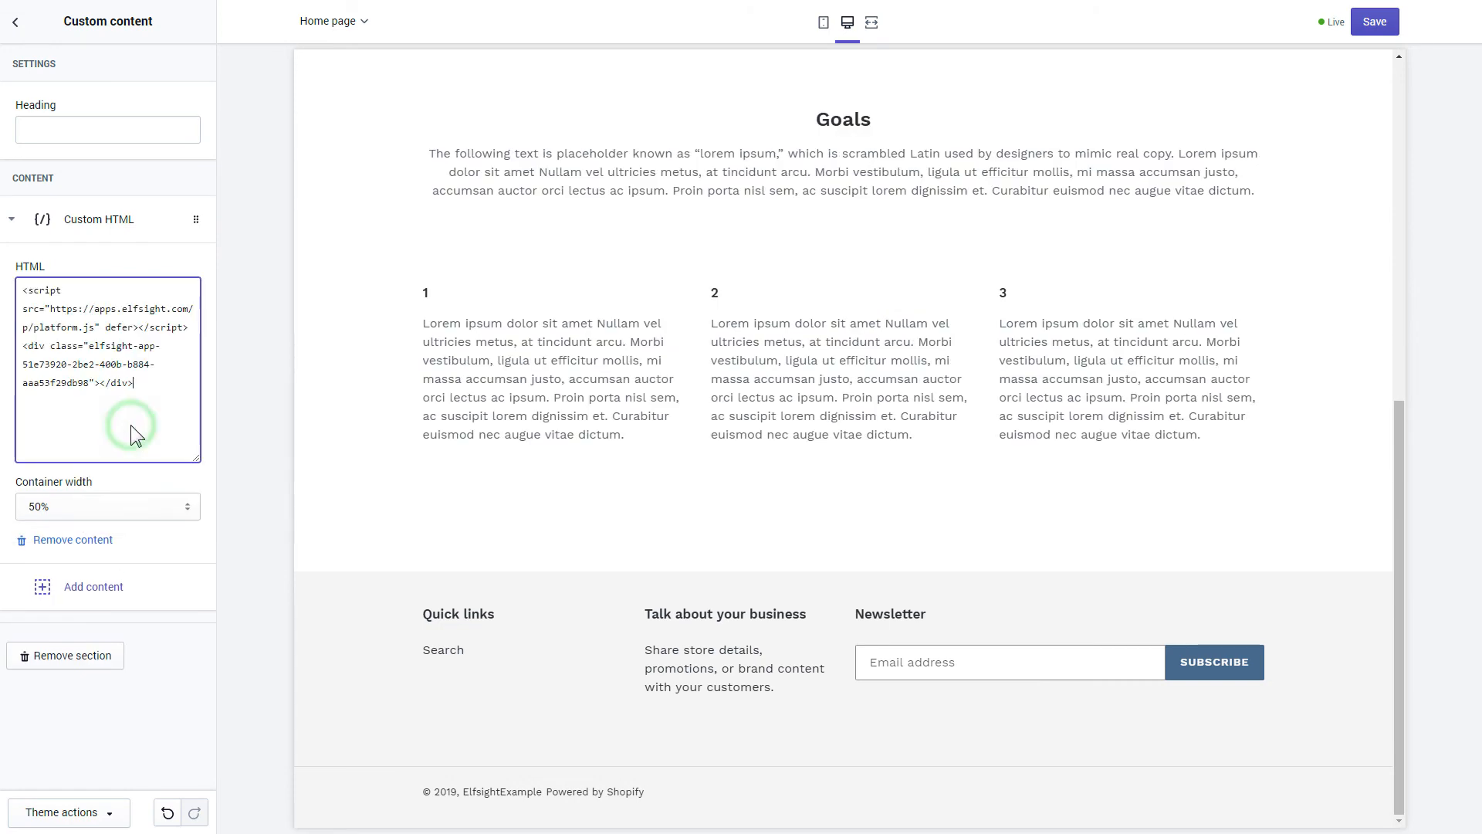
click(107, 506)
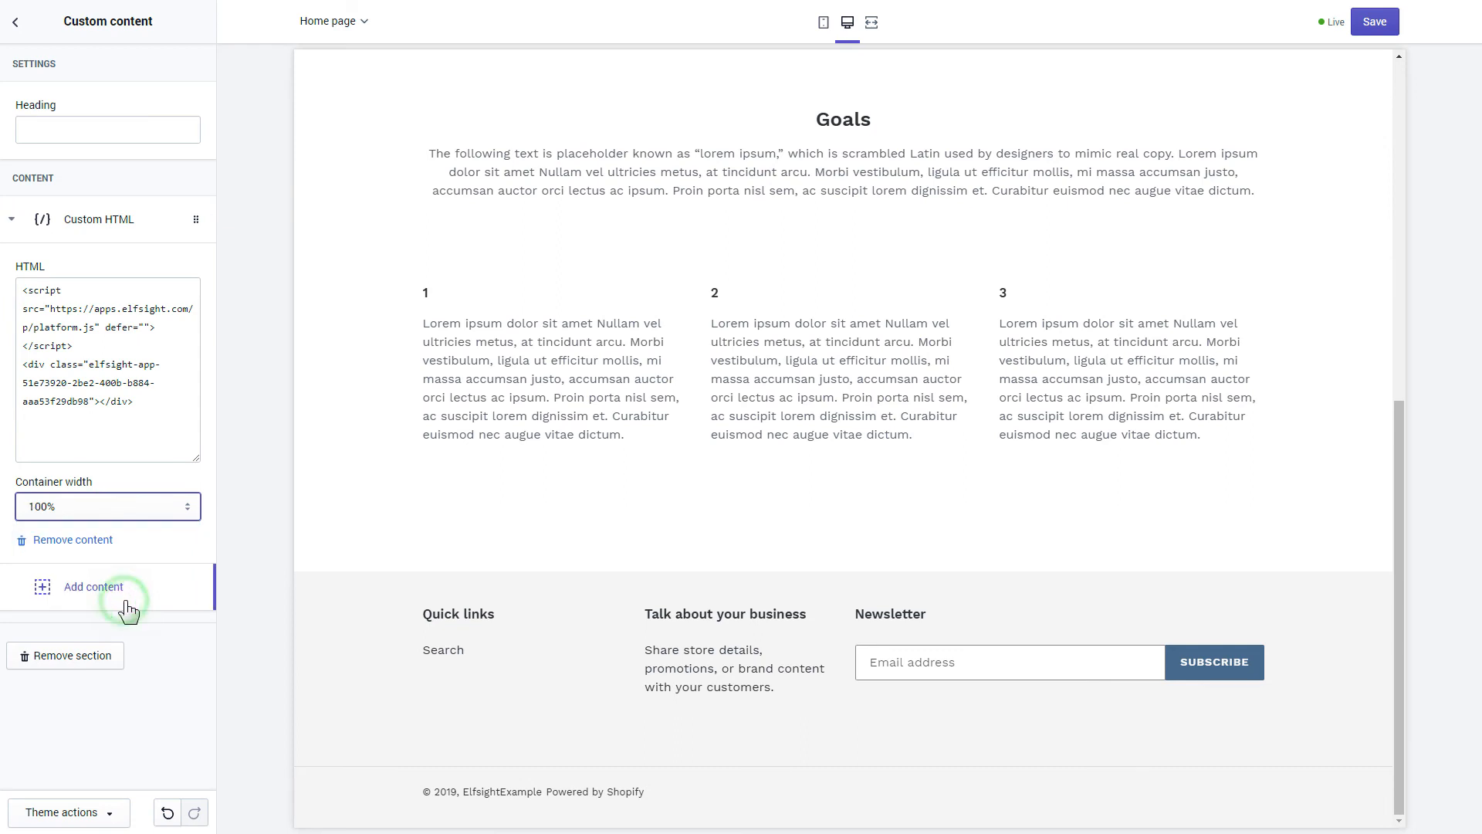
mouse_move(1159, 213)
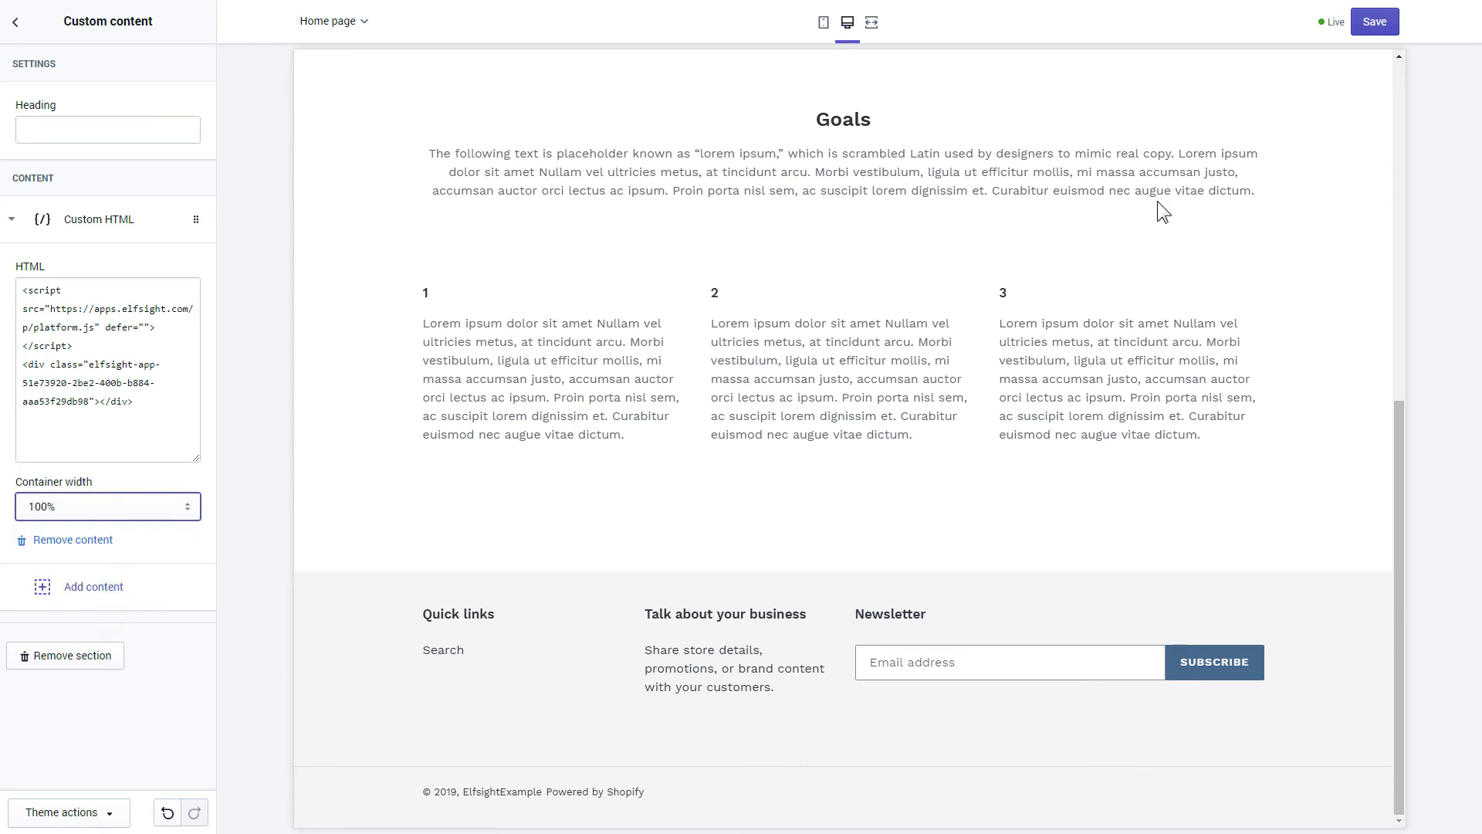
click(1377, 20)
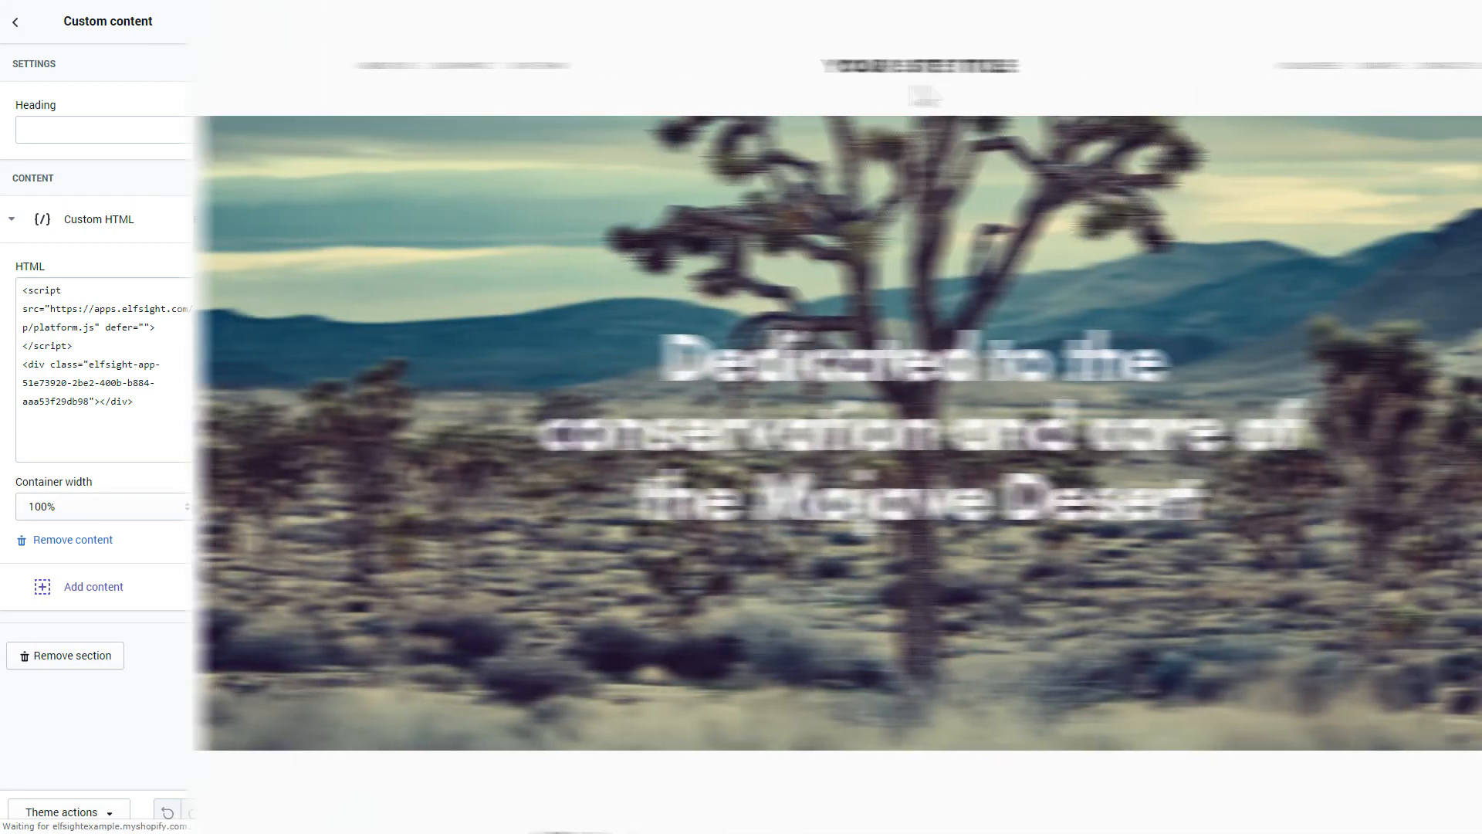
Scroll the live homepage down to the Success in Numbers counter widget
scroll(down, 3)
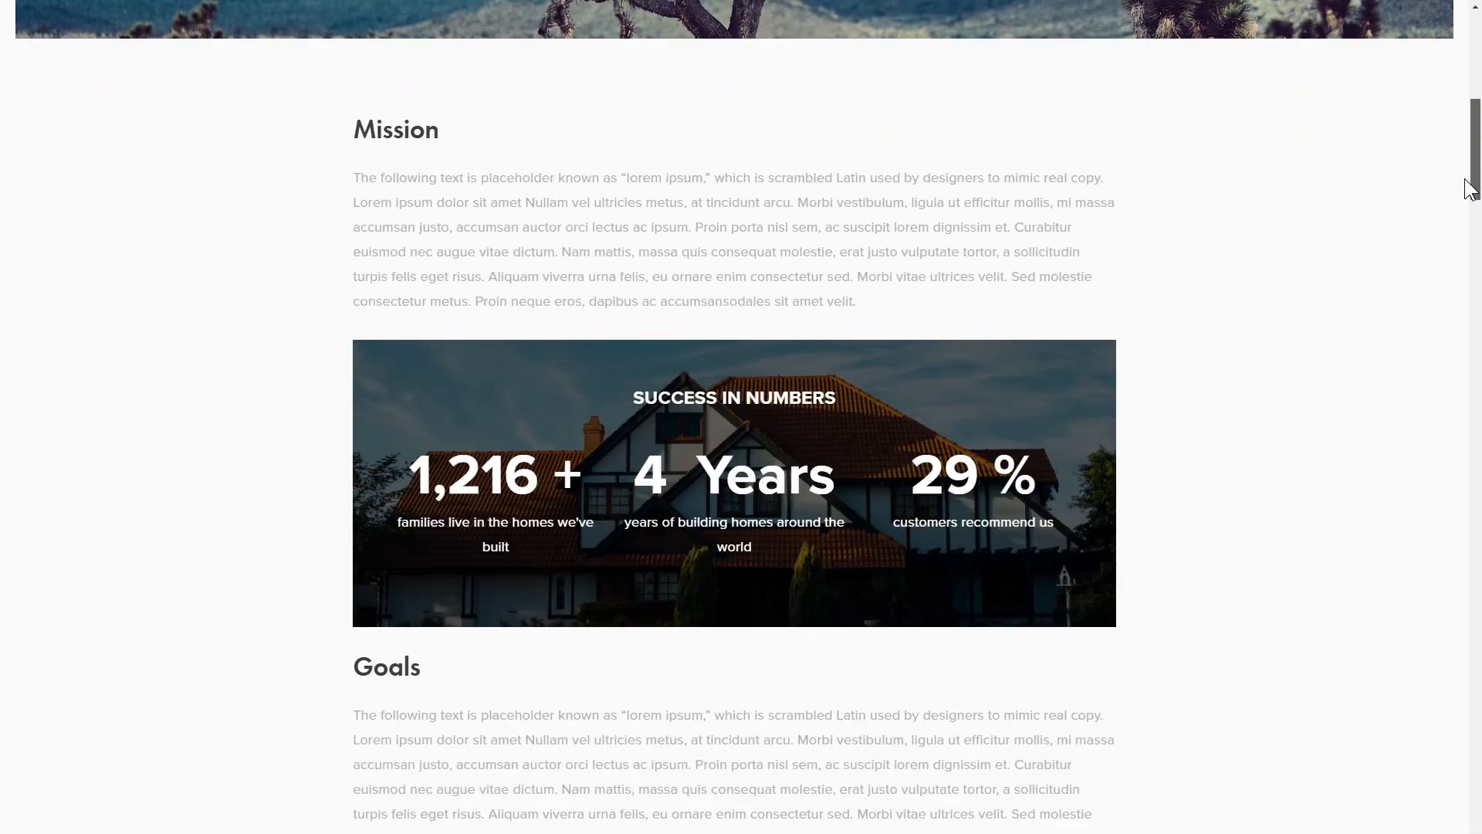
scroll(down, 3)
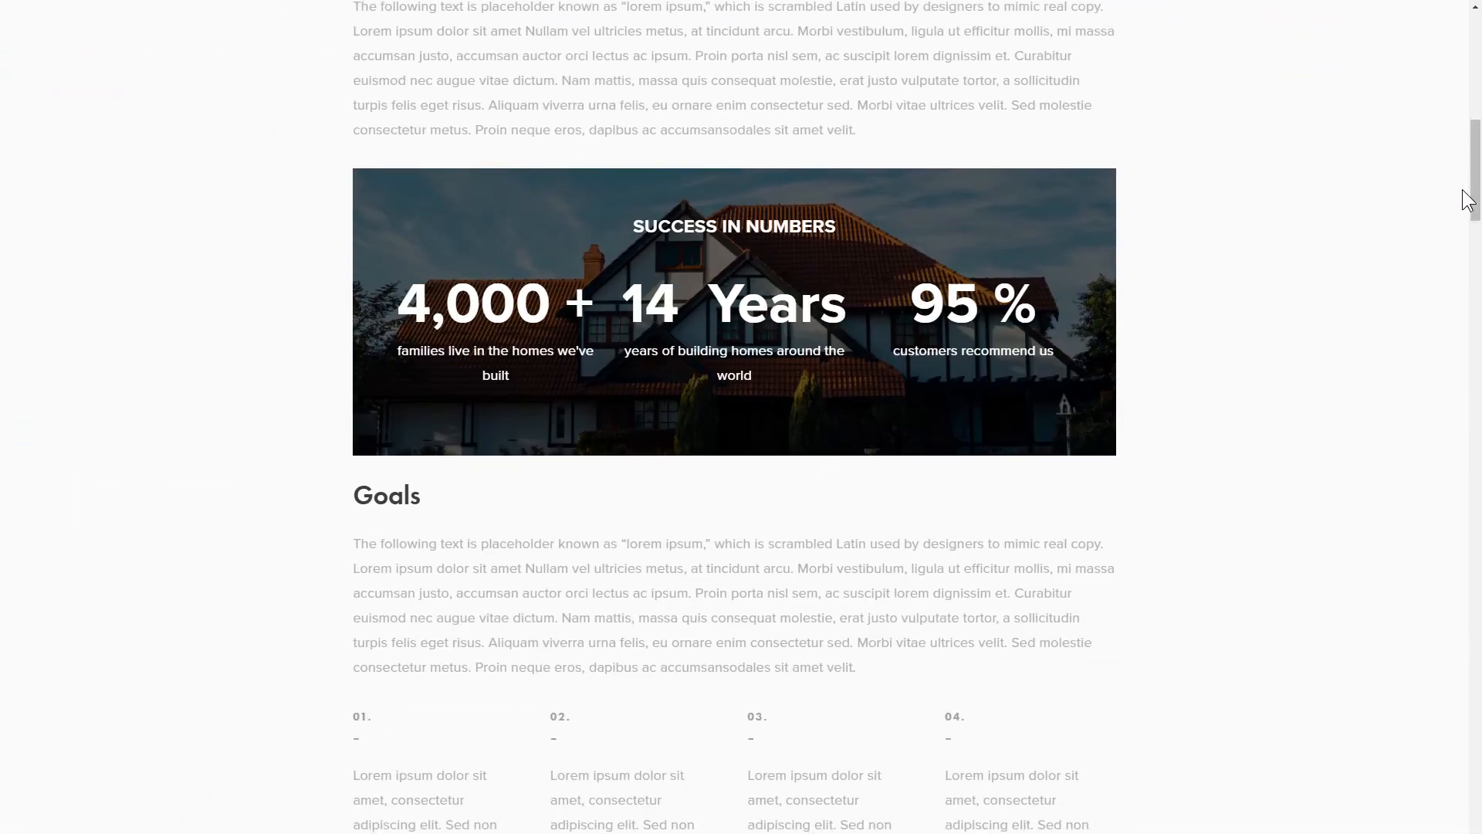